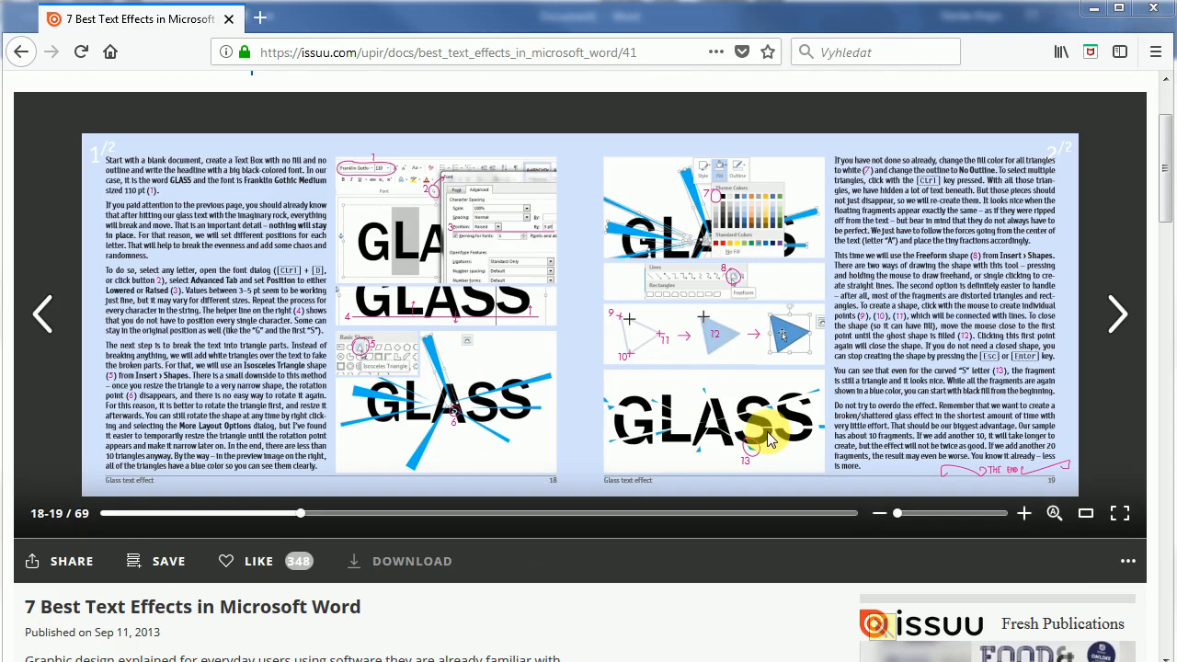
pyautogui.moveTo(262, 520)
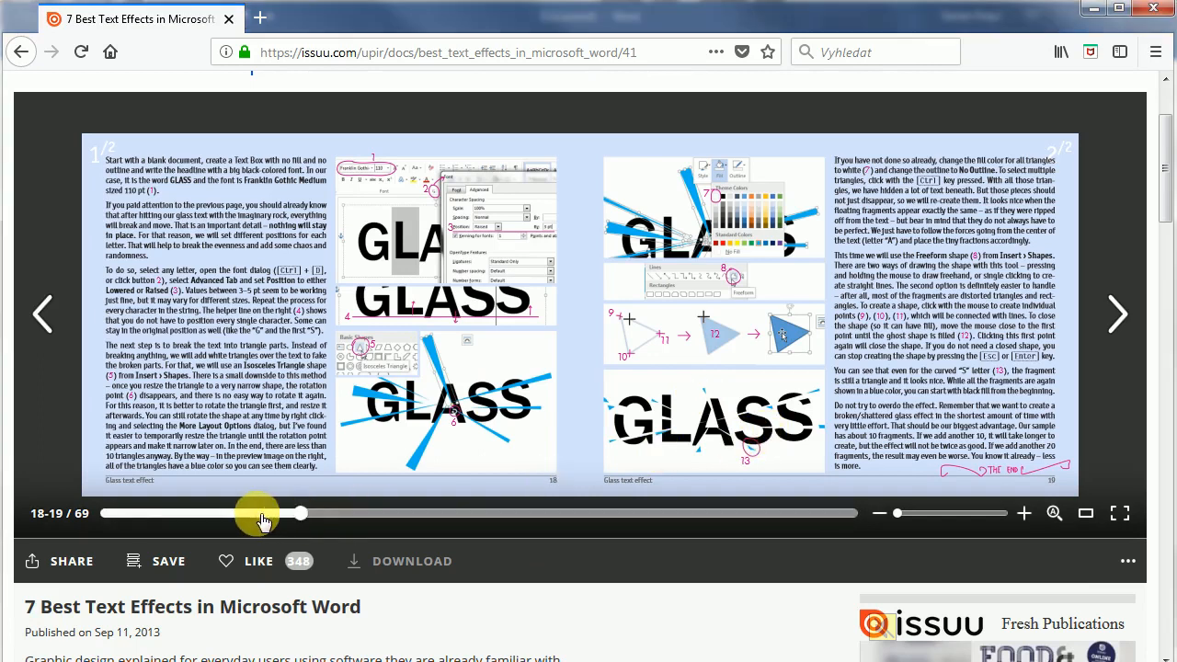
# Step: Page through the tutorial book to the Glass text effect tutorial pages
pyautogui.moveTo(299, 513); pyautogui.dragTo(74, 513)
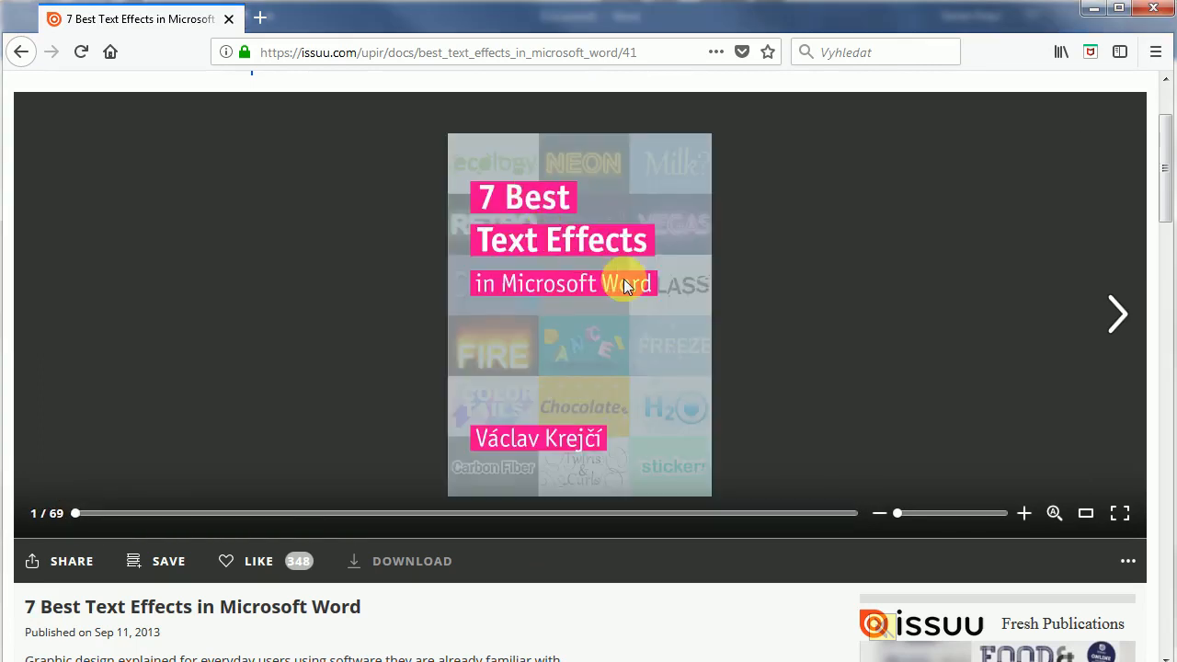
pyautogui.moveTo(415, 196)
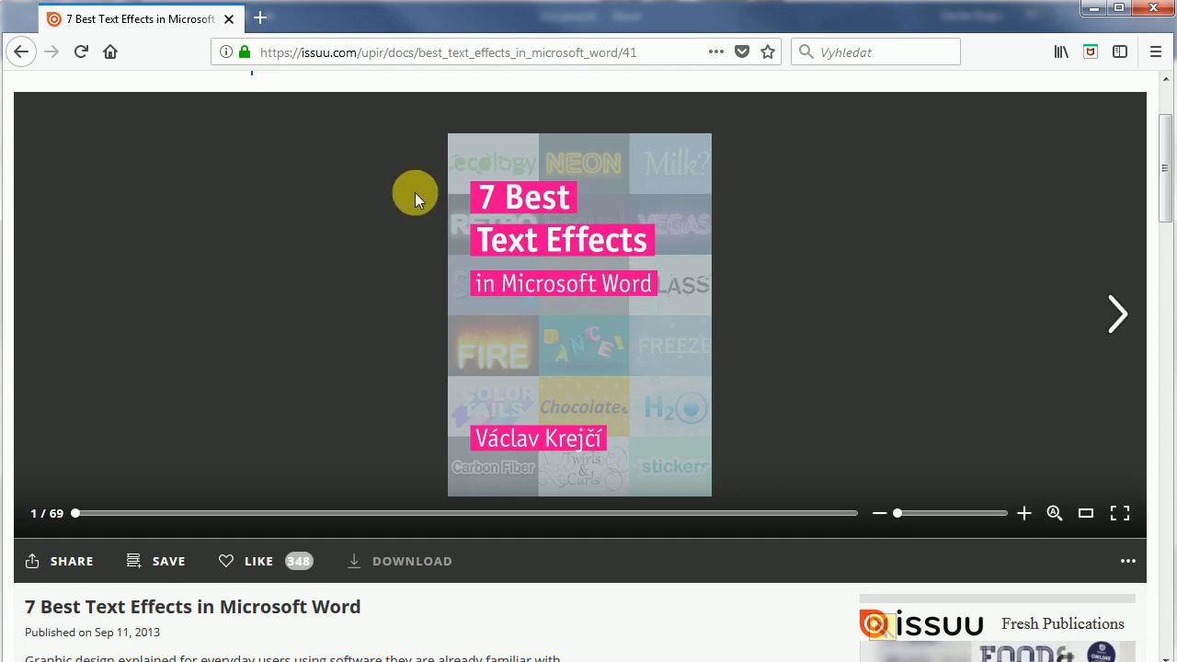
pyautogui.moveTo(483, 483)
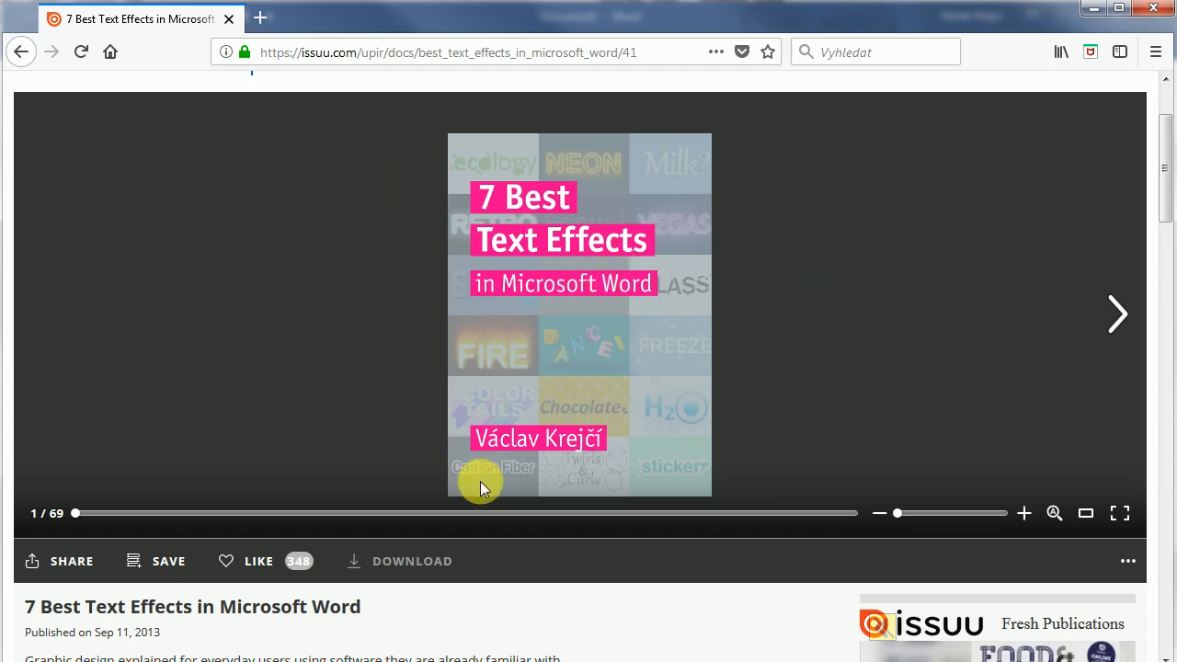
pyautogui.click(1117, 313)
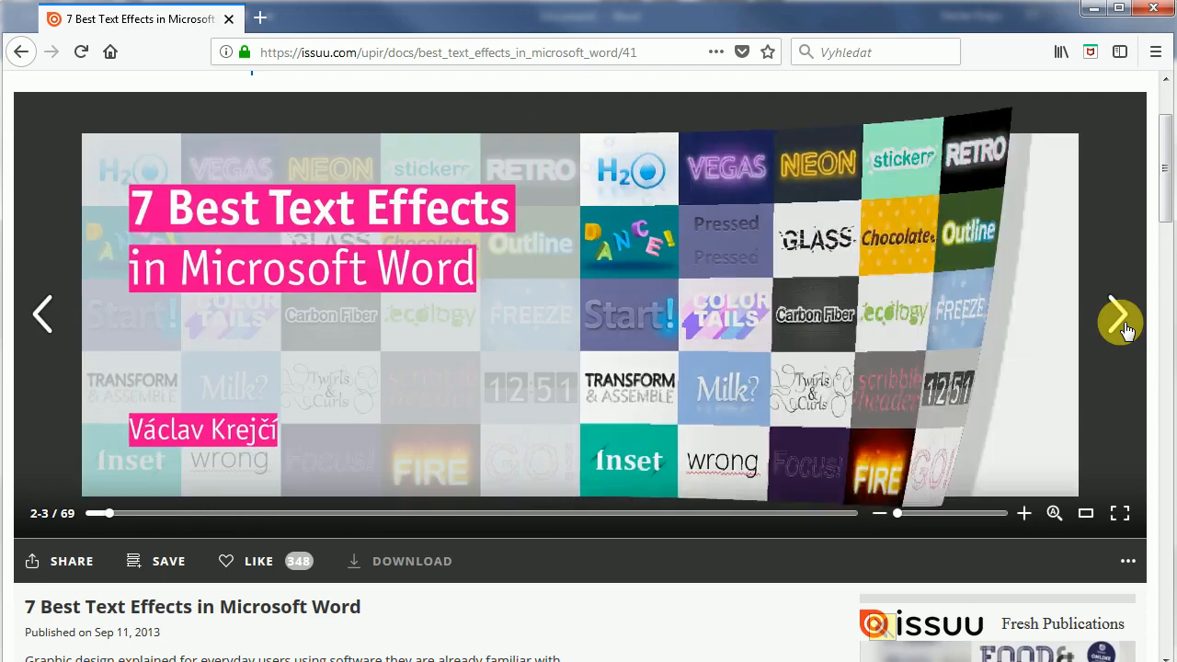
pyautogui.click(1120, 312)
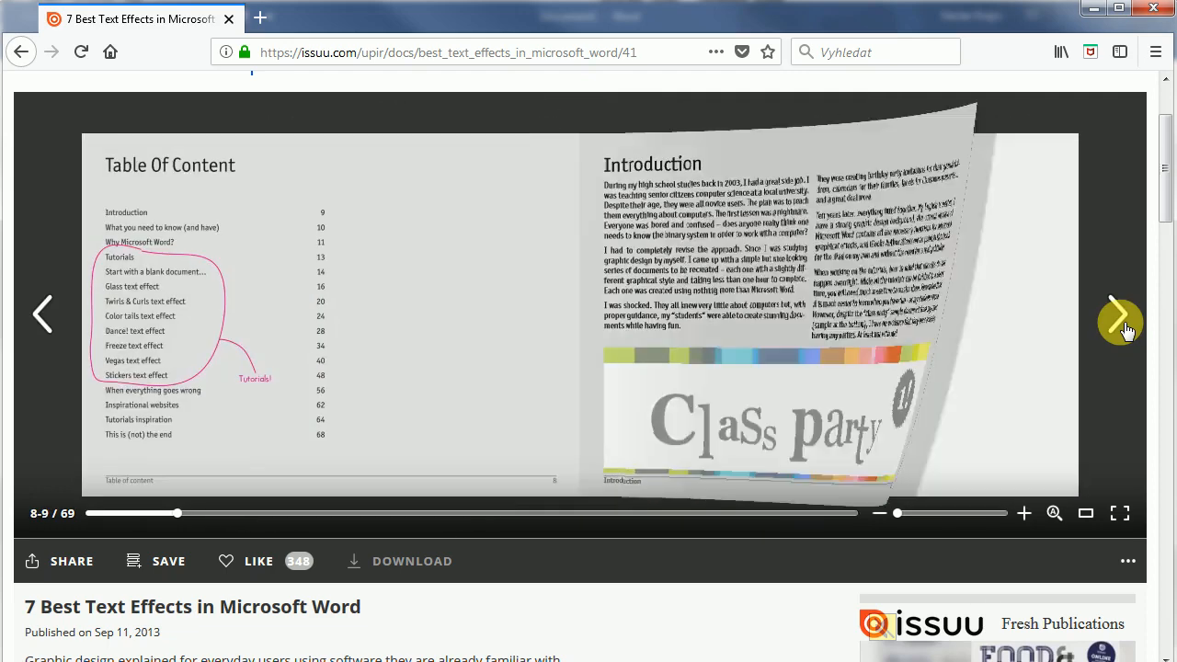
pyautogui.click(1120, 313)
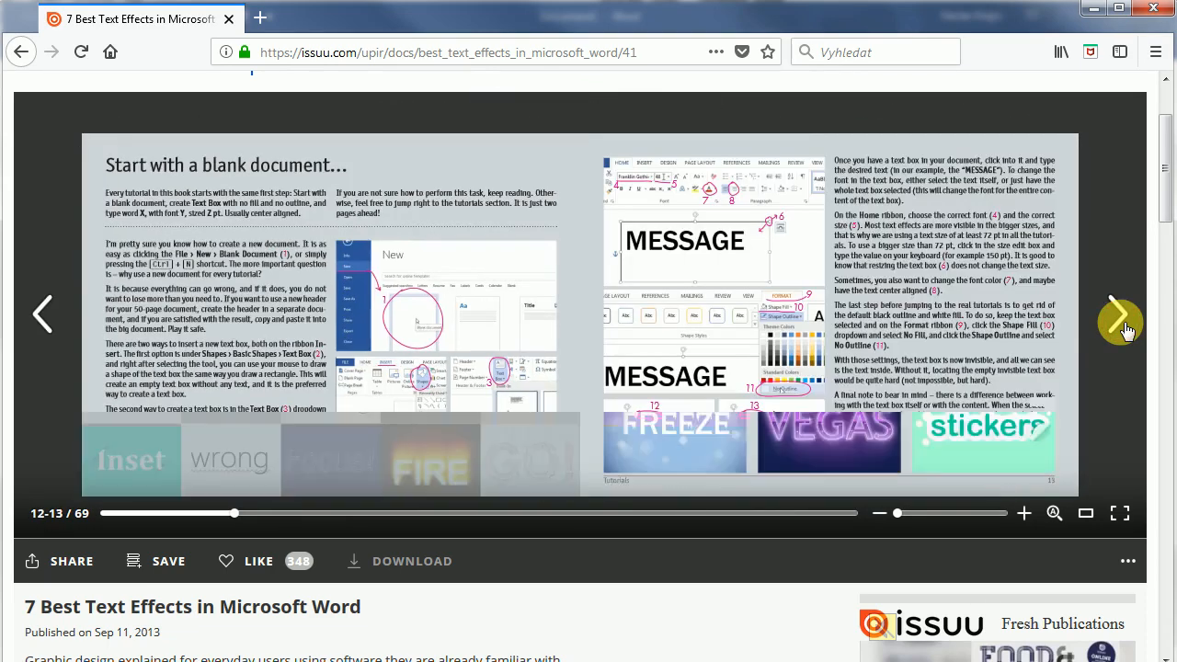
pyautogui.click(1120, 313)
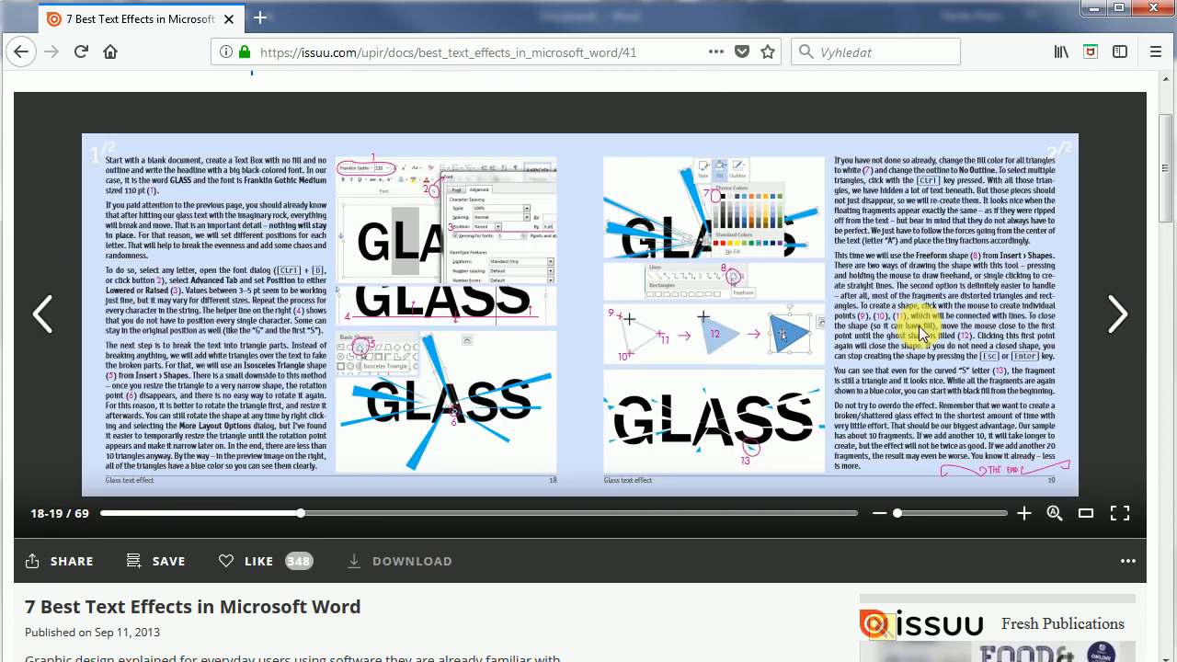
pyautogui.moveTo(873, 312)
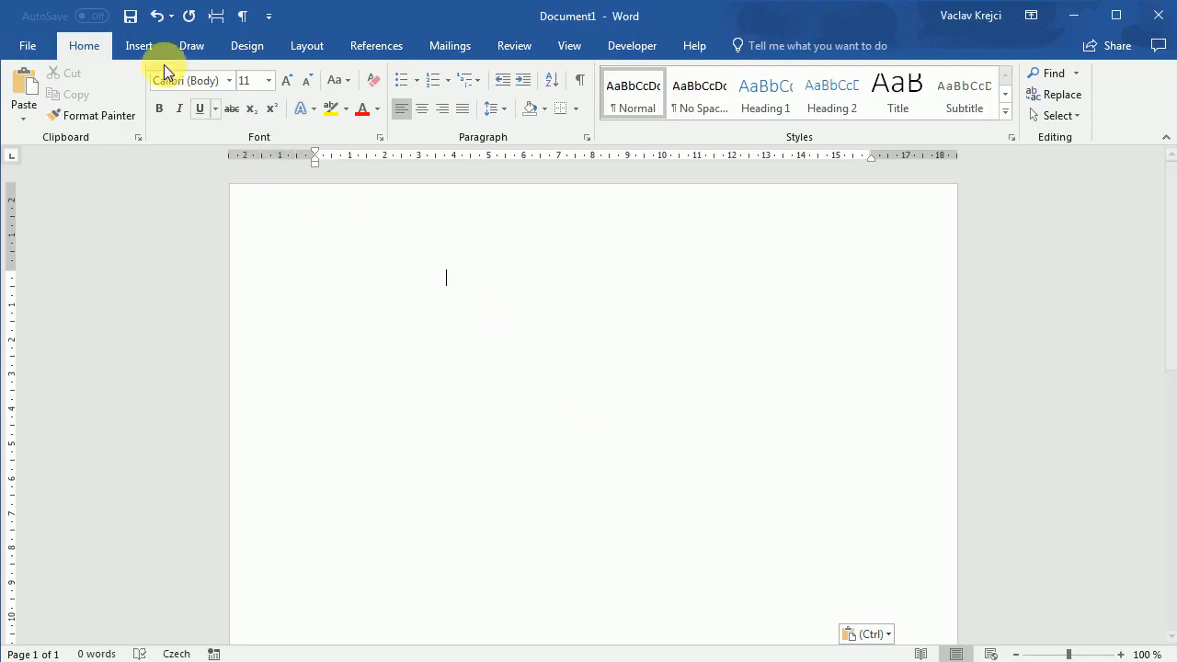
# Step: Draw a text box in the middle of the blank page from Insert Shapes
pyautogui.click(139, 45)
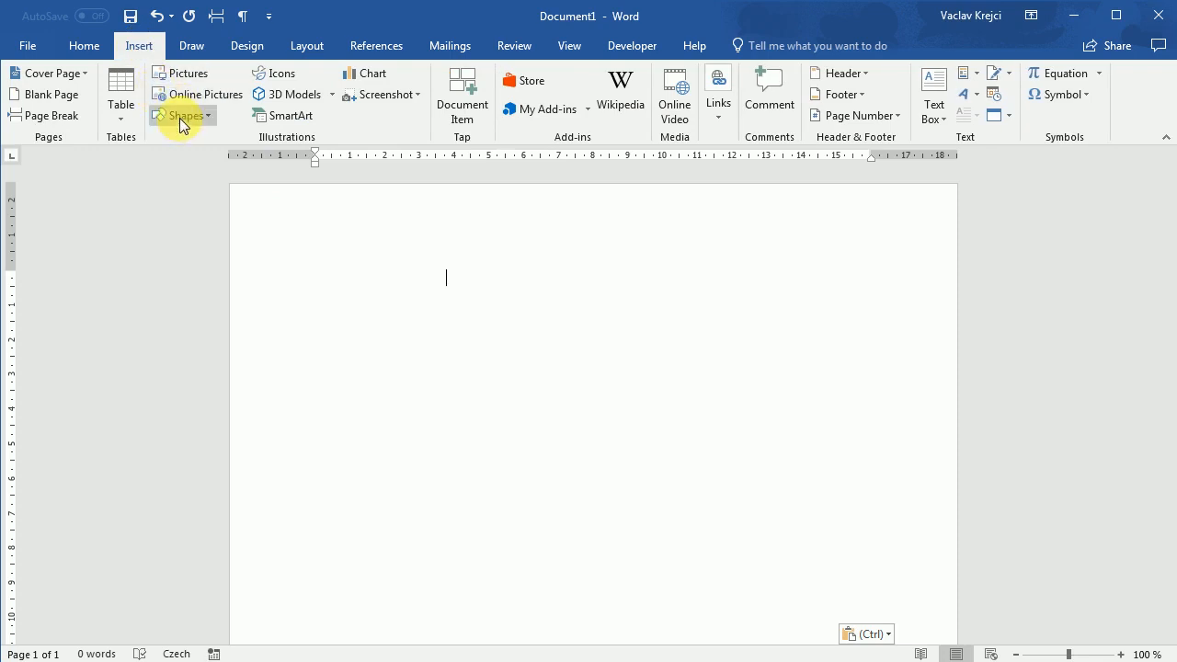
pyautogui.click(182, 115)
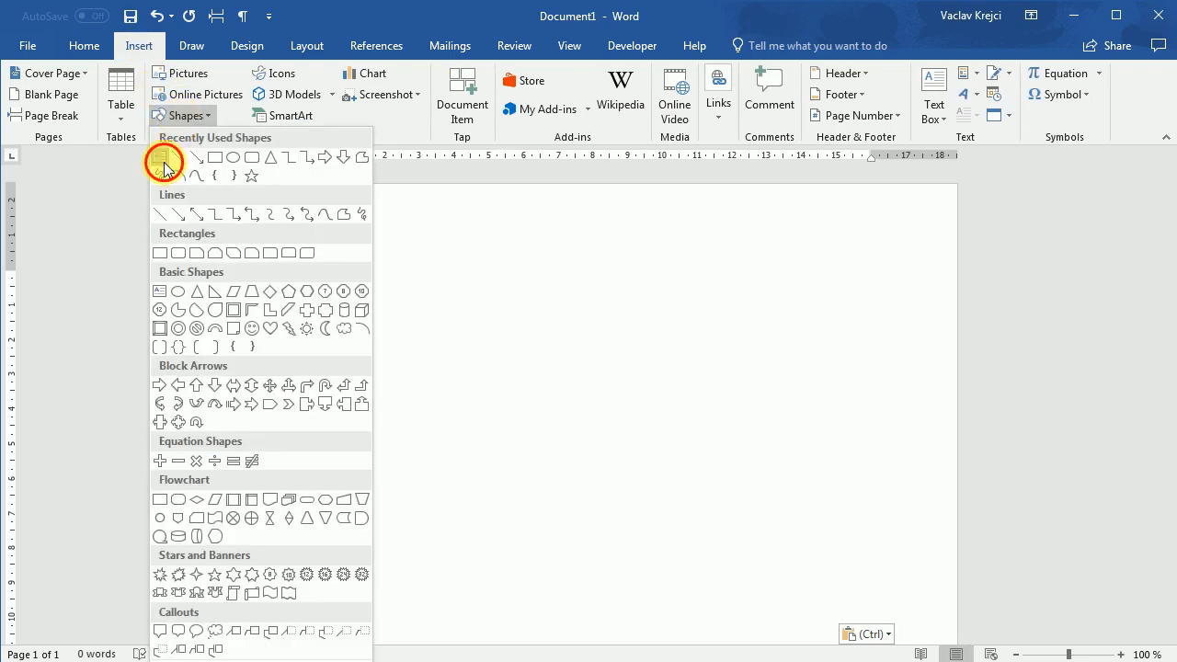
pyautogui.moveTo(400, 328); pyautogui.dragTo(759, 504)
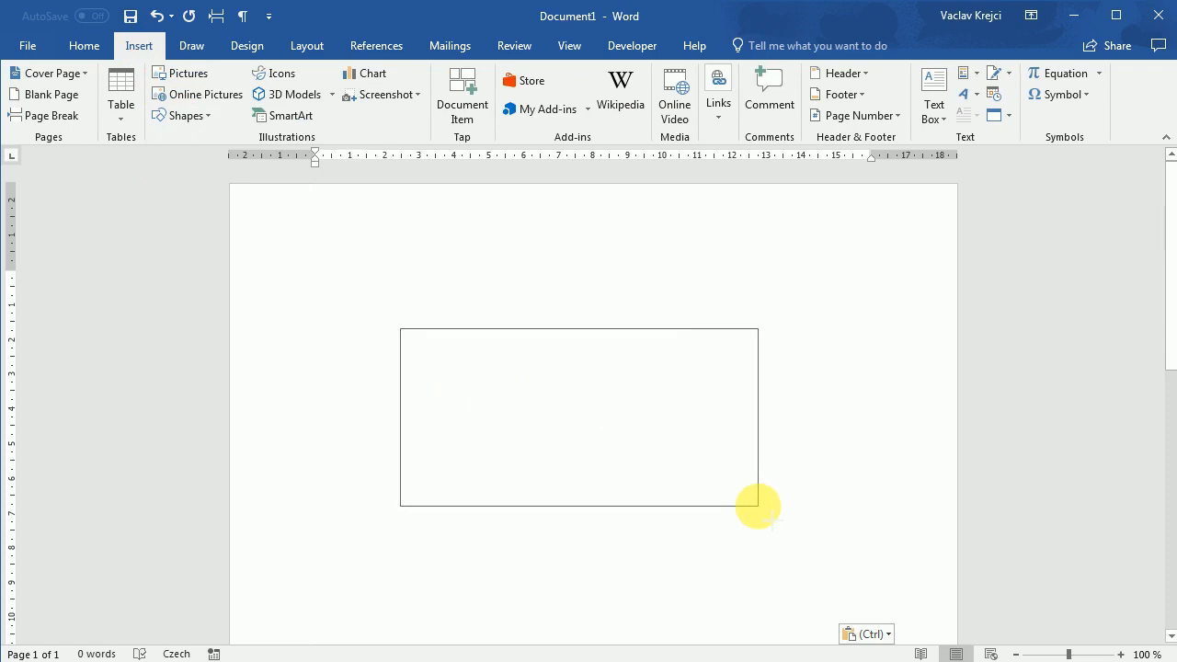
pyautogui.click(577, 416)
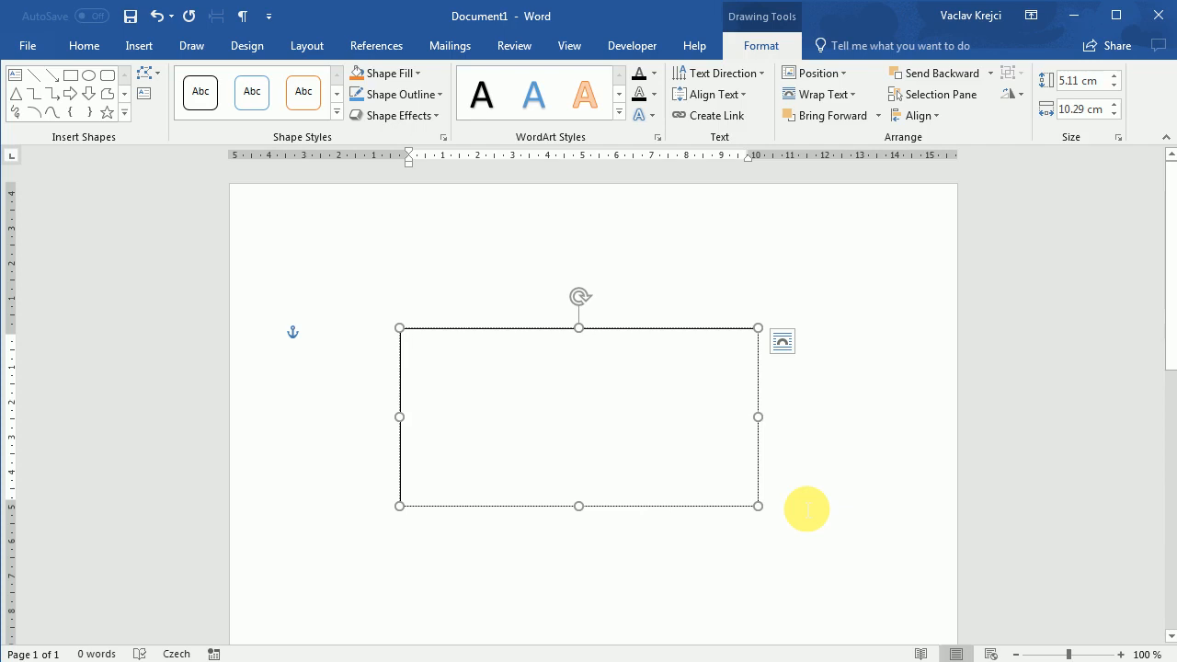
# Step: Type GLASS at size 150 in Franklin Gothic, widening the box to fit
pyautogui.write('GLASS')
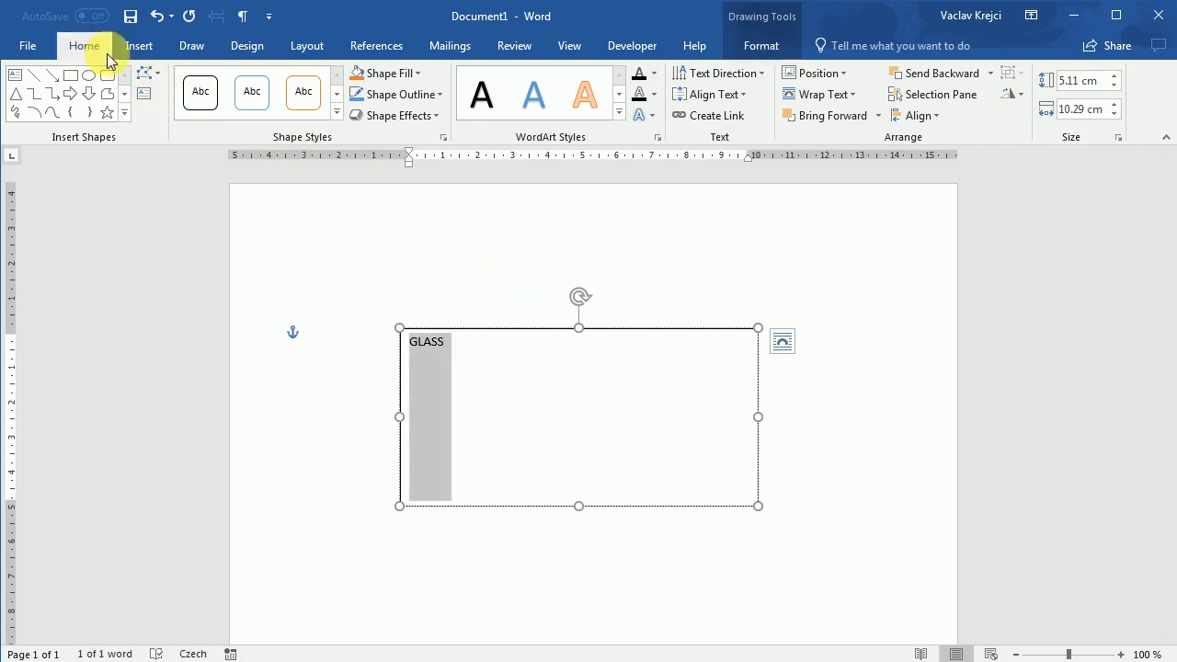
pyautogui.click(84, 45)
pyautogui.write('150')
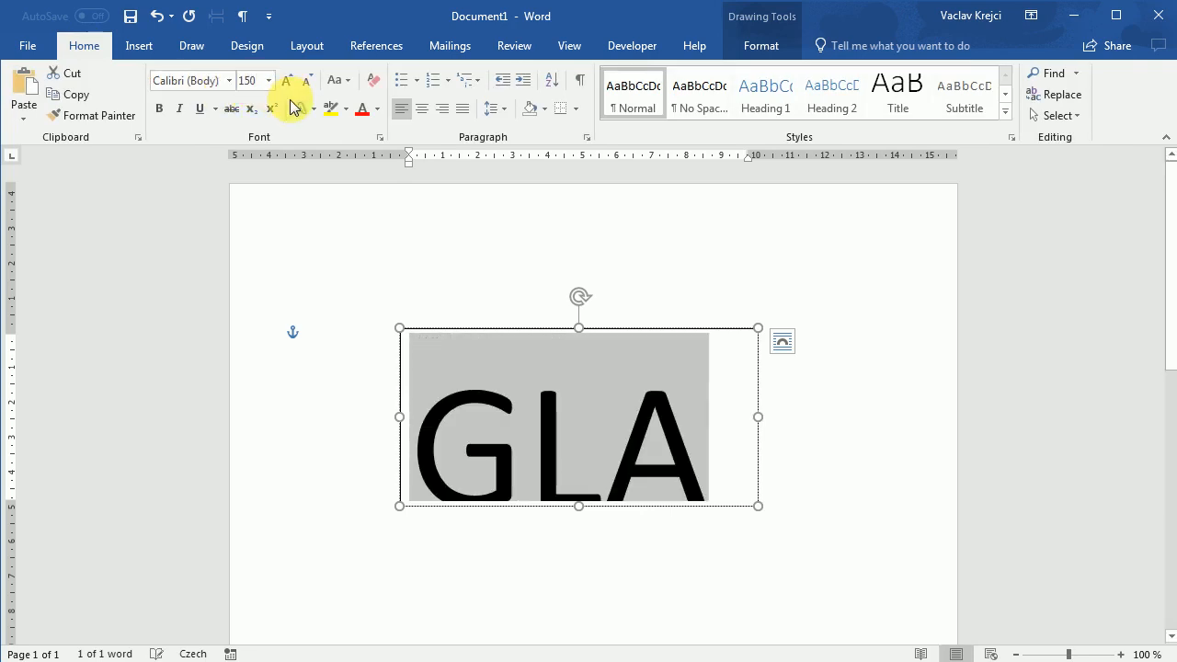
pyautogui.moveTo(761, 513)
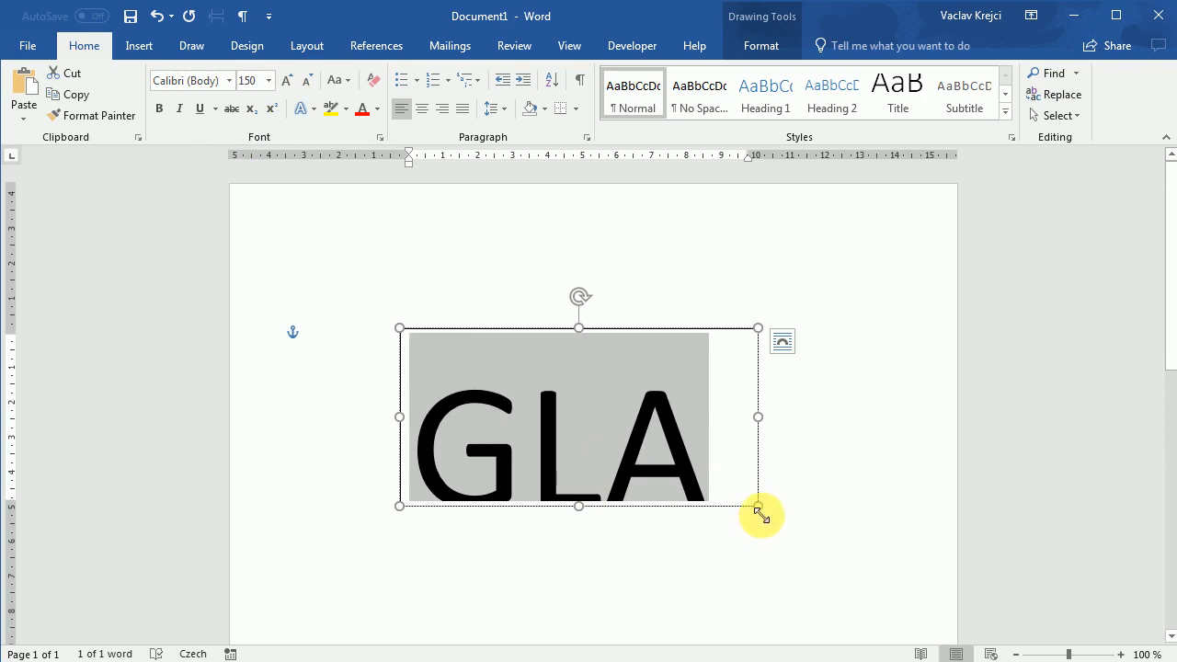
pyautogui.moveTo(758, 505); pyautogui.dragTo(903, 545)
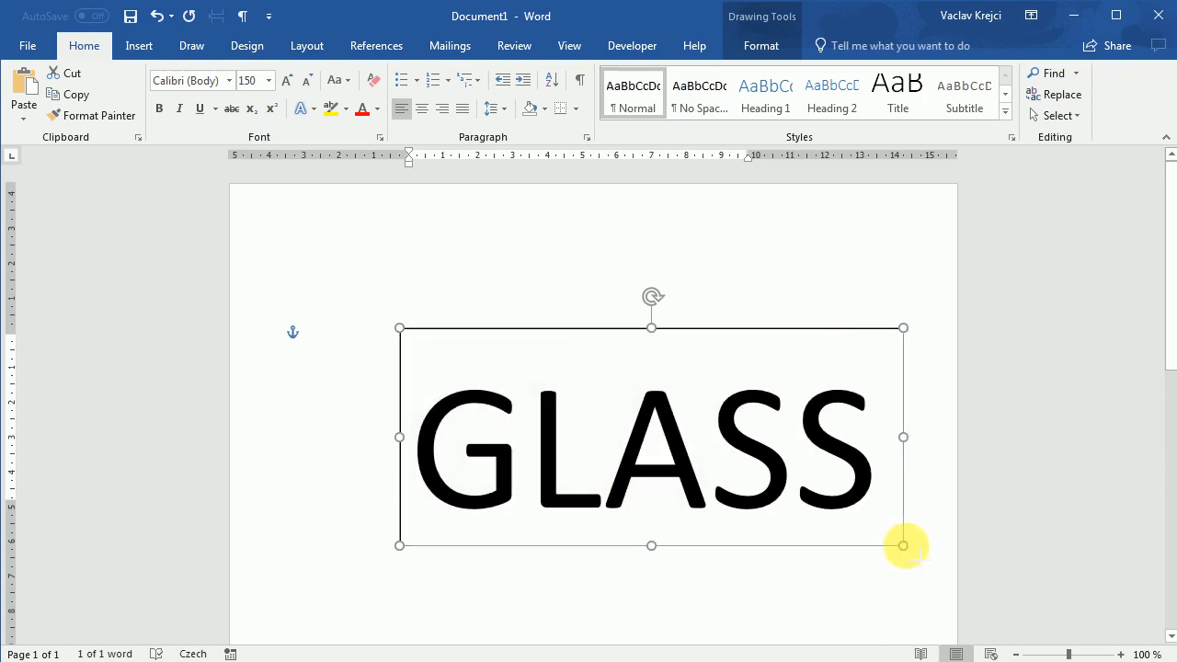
pyautogui.click(188, 80)
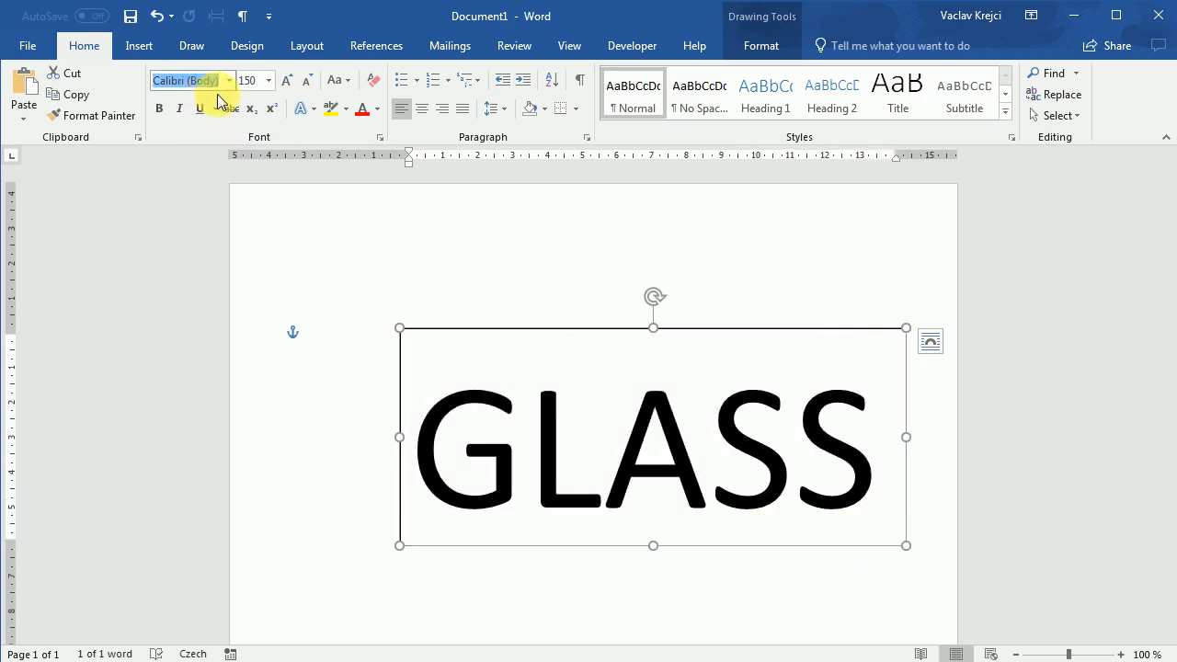
pyautogui.write('Franklin Gothic')
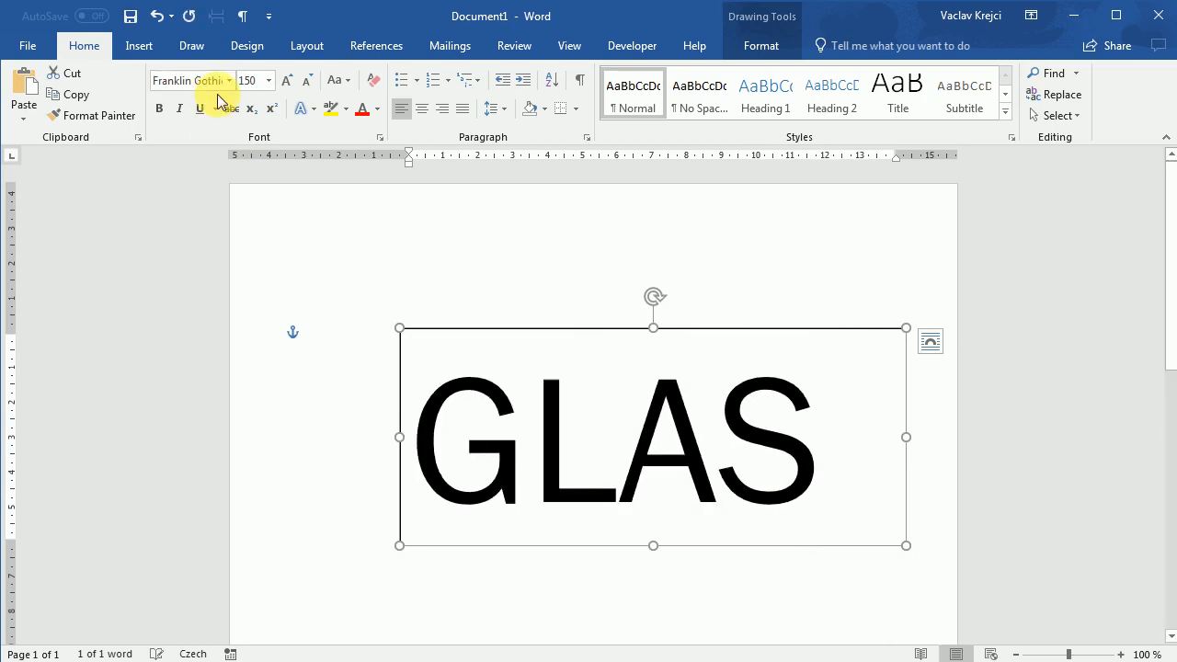
pyautogui.moveTo(400, 438)
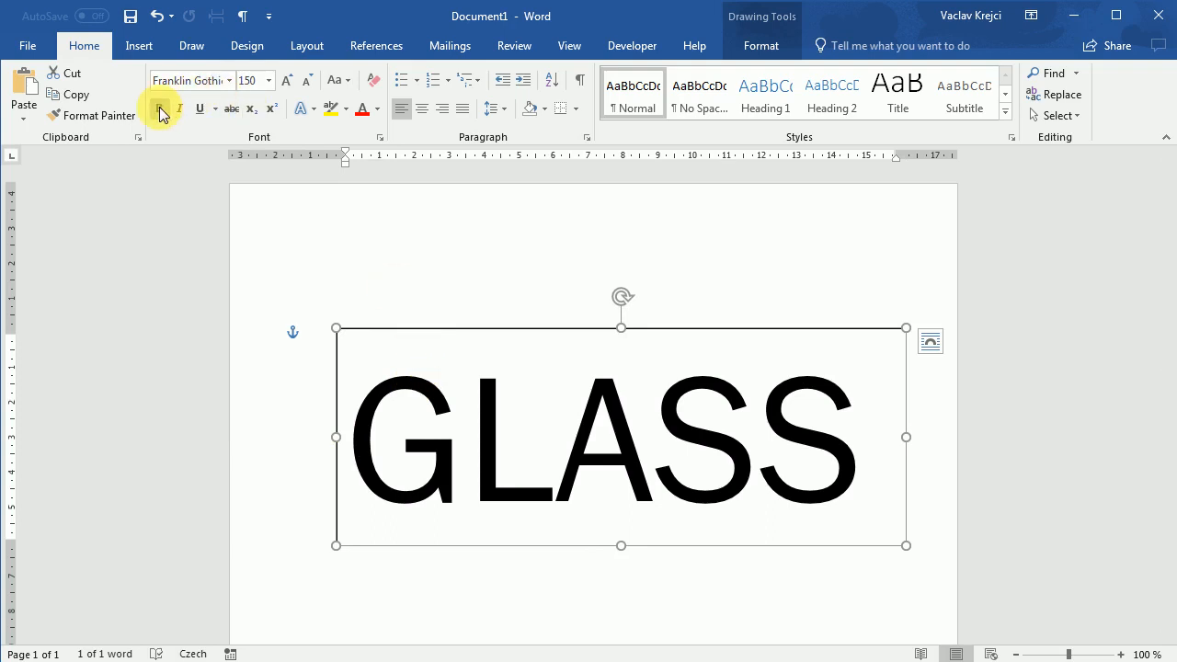
pyautogui.moveTo(160, 109)
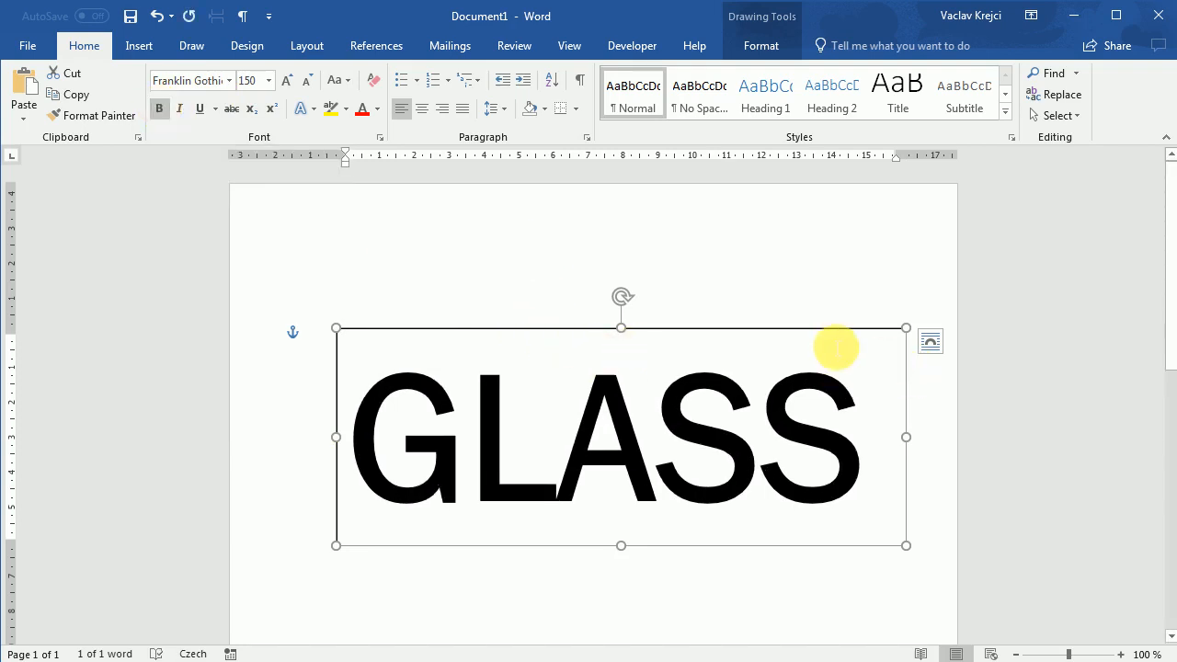
# Step: Set the text box to No Fill and No Outline so only GLASS shows
pyautogui.click(760, 45)
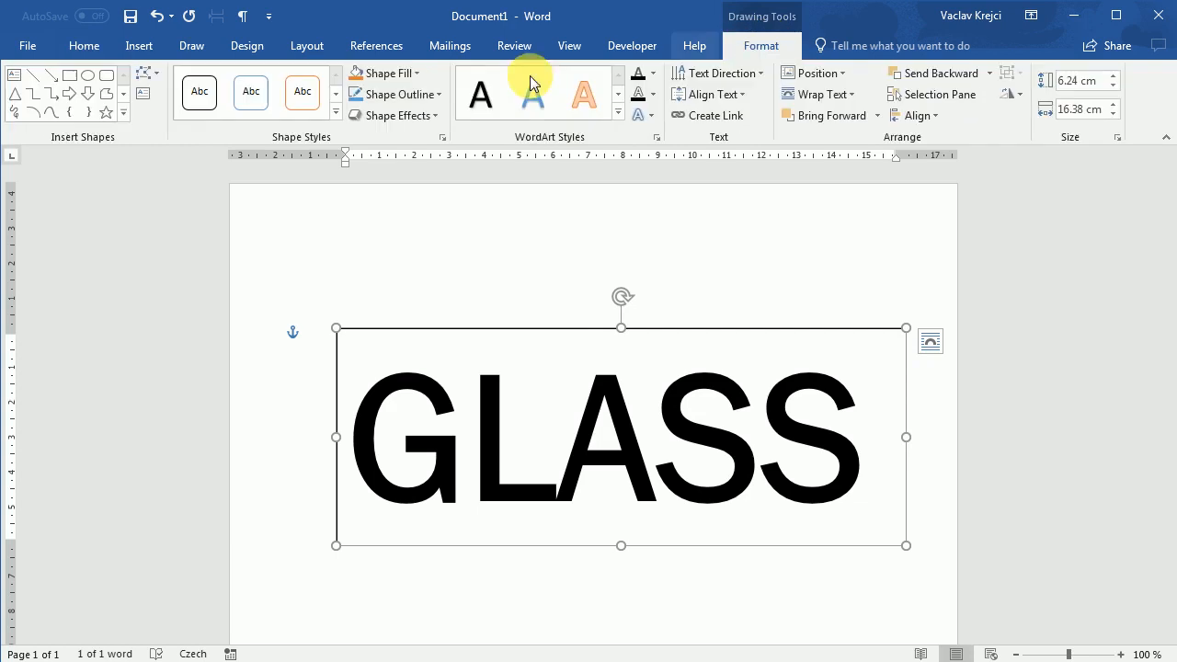
pyautogui.click(379, 73)
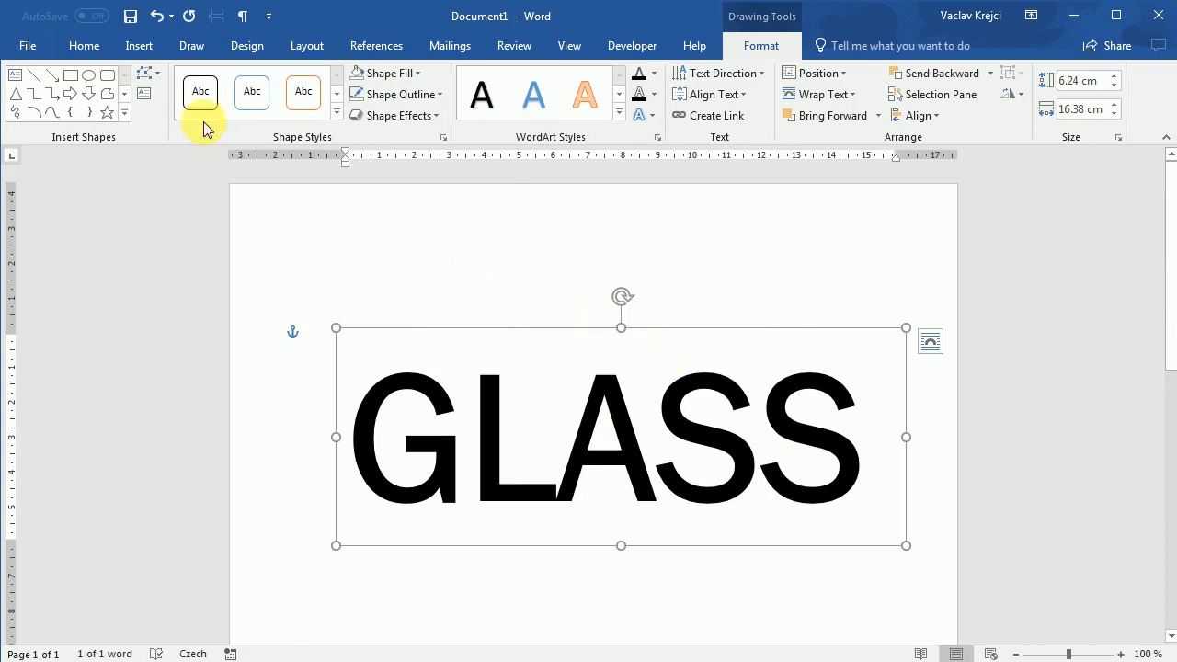
pyautogui.click(83, 45)
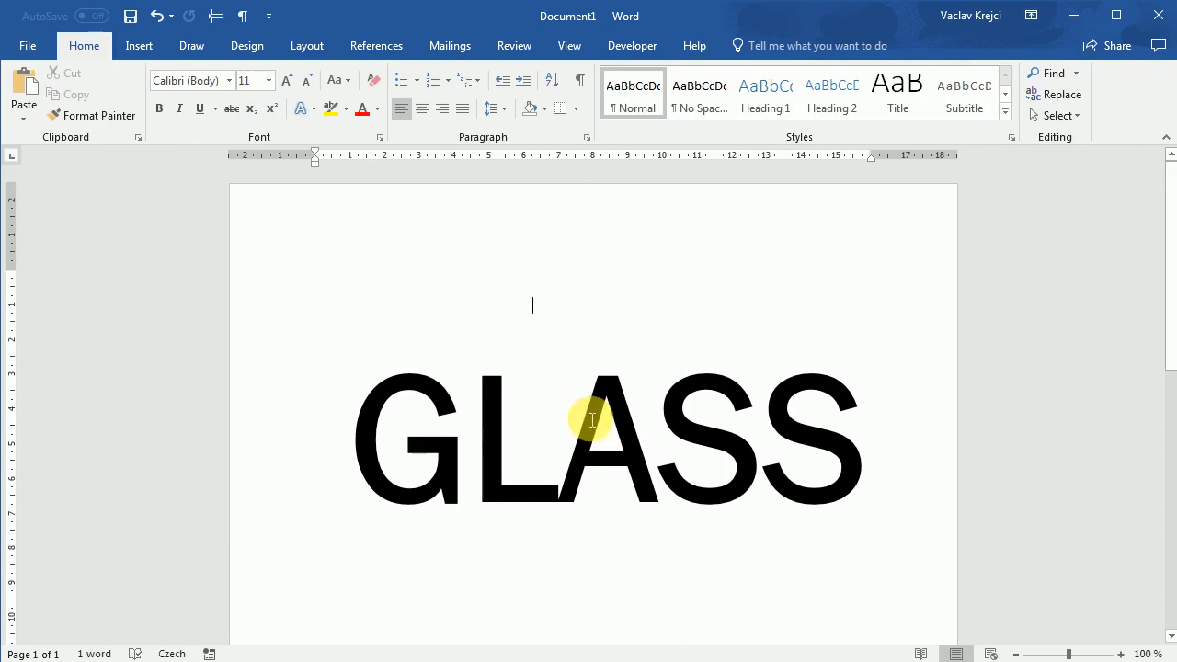
pyautogui.moveTo(669, 389)
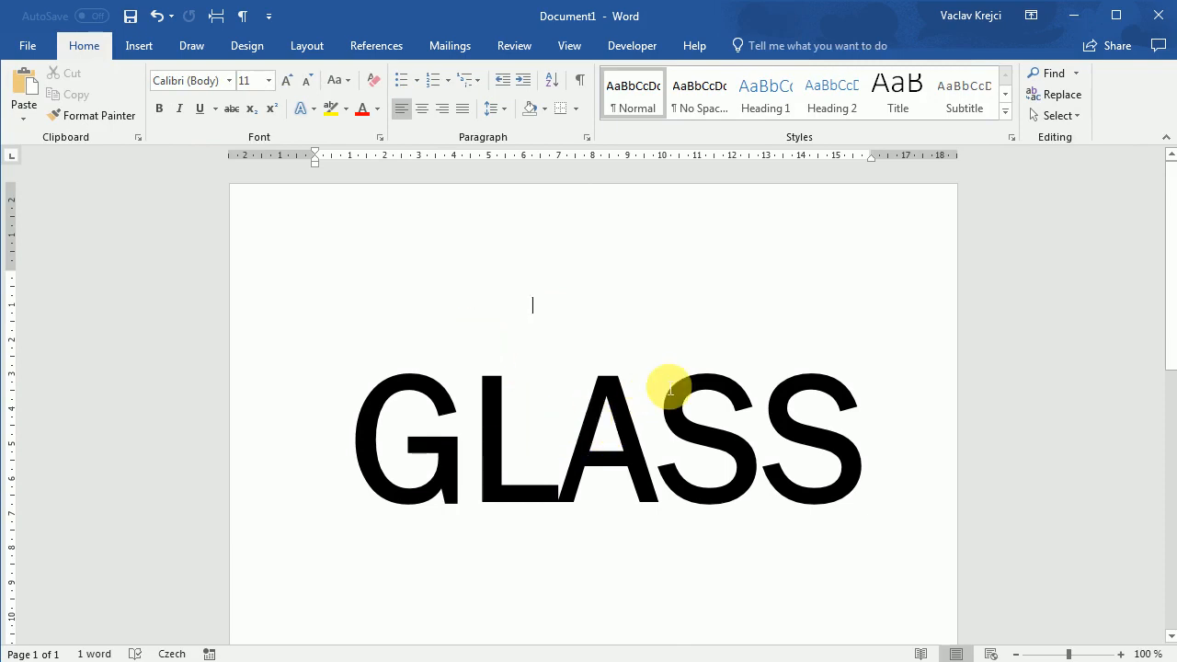
pyautogui.moveTo(682, 404)
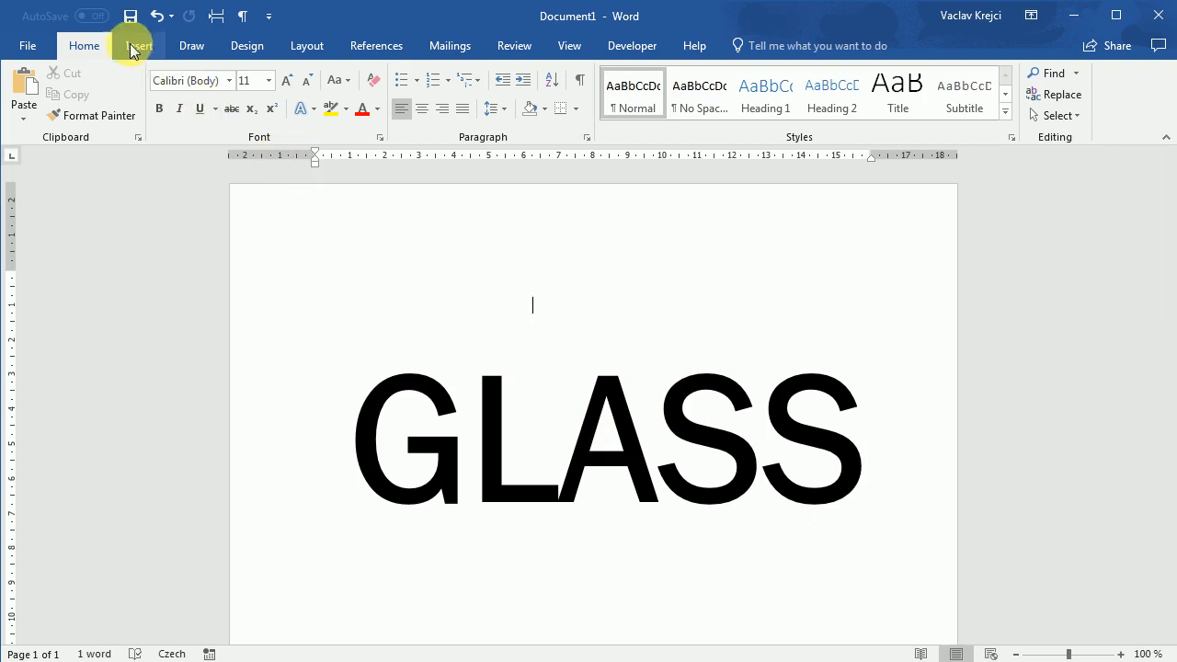
# Step: Draw a thin isosceles triangle diagonally into the A and add a second sliver
pyautogui.click(187, 114)
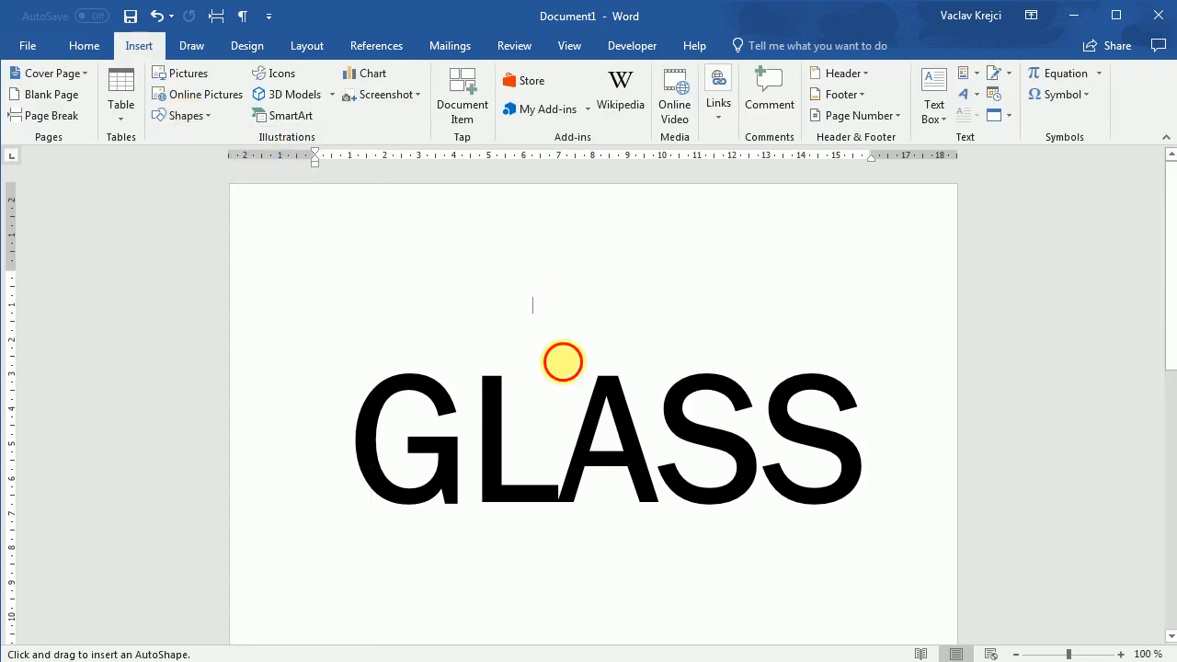
pyautogui.moveTo(563, 360); pyautogui.dragTo(591, 606)
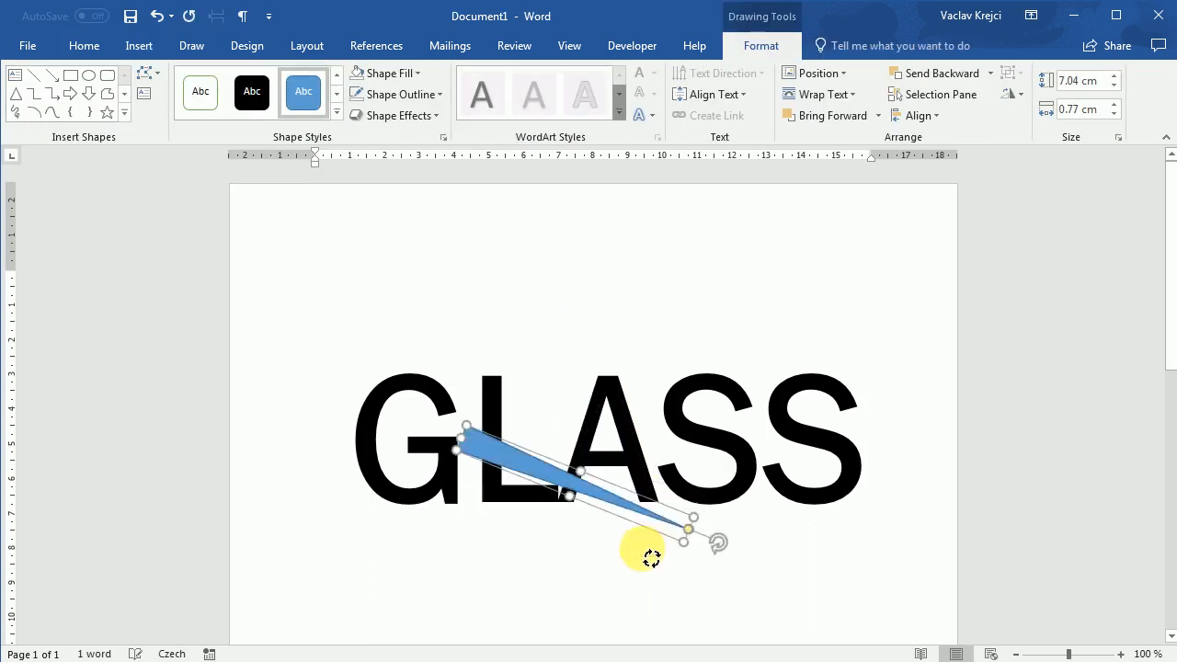
pyautogui.moveTo(648, 552); pyautogui.dragTo(506, 345)
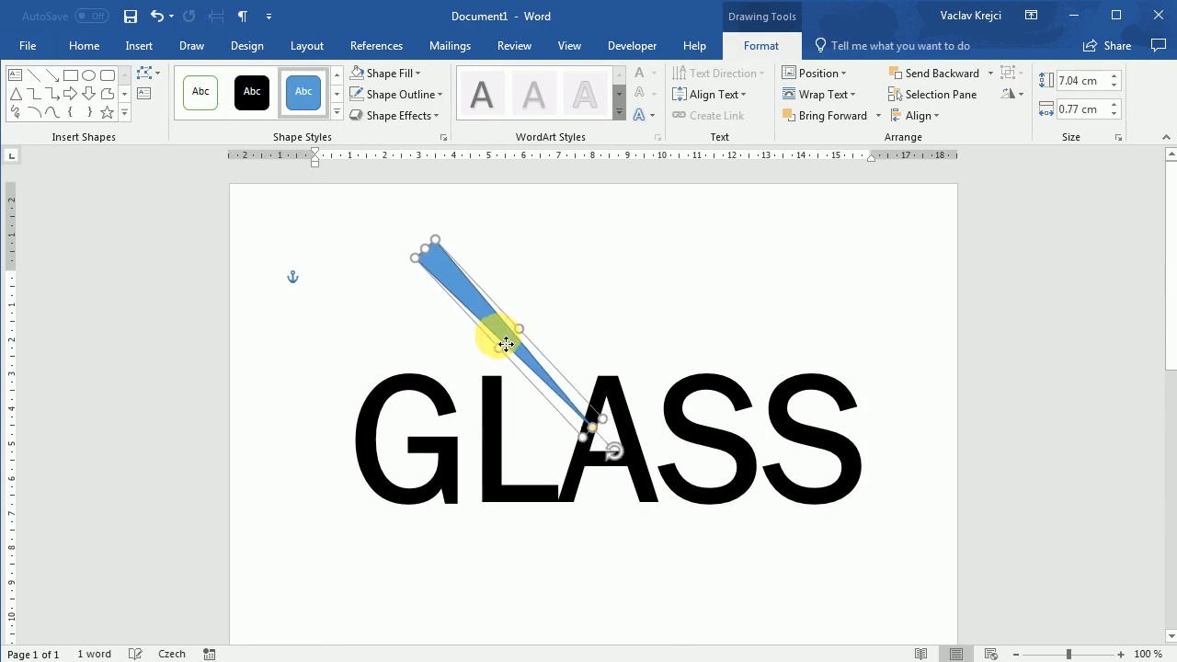
pyautogui.moveTo(506, 345); pyautogui.dragTo(574, 446)
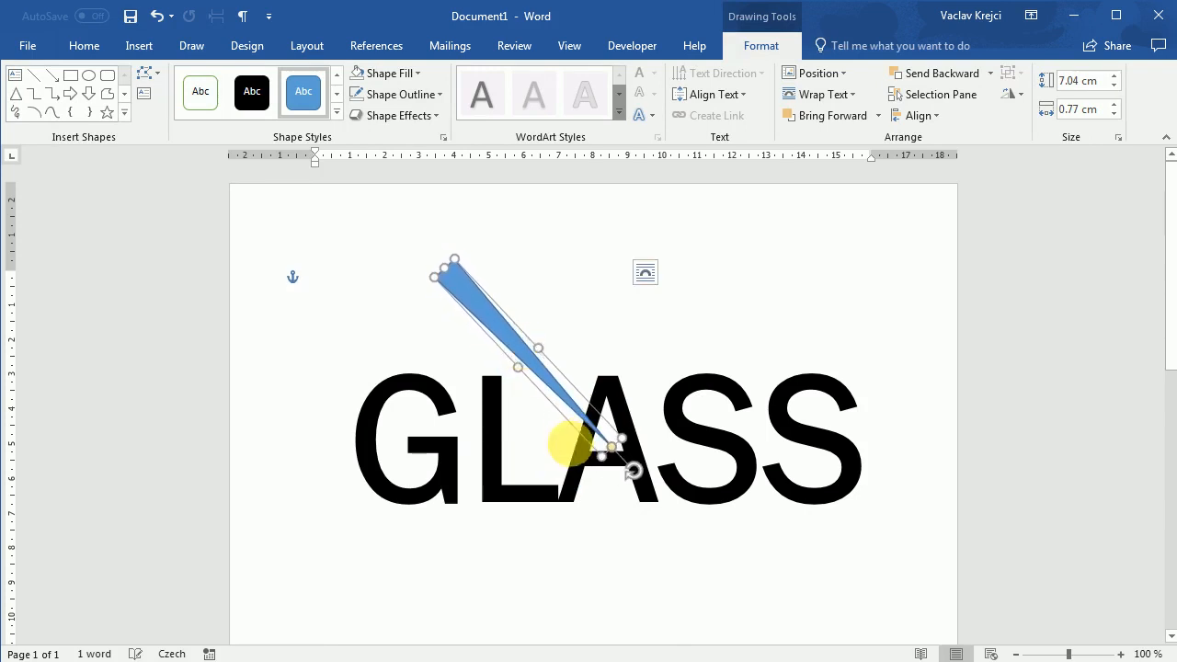
pyautogui.moveTo(570, 445); pyautogui.dragTo(598, 435)
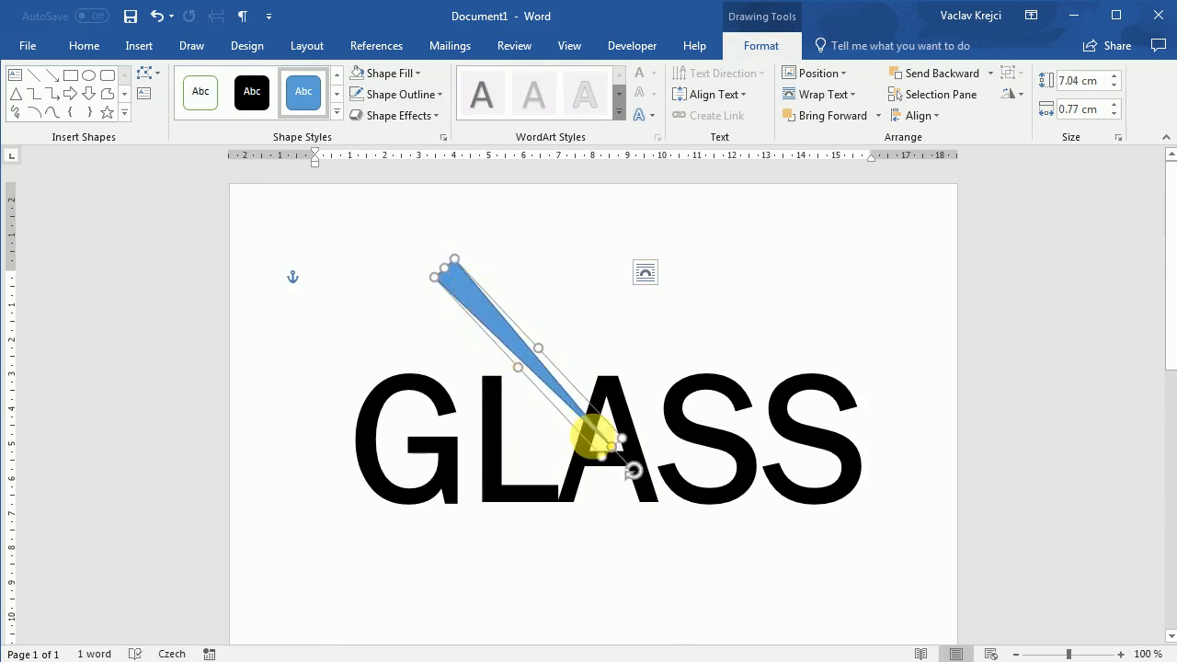
pyautogui.moveTo(596, 448); pyautogui.dragTo(596, 437)
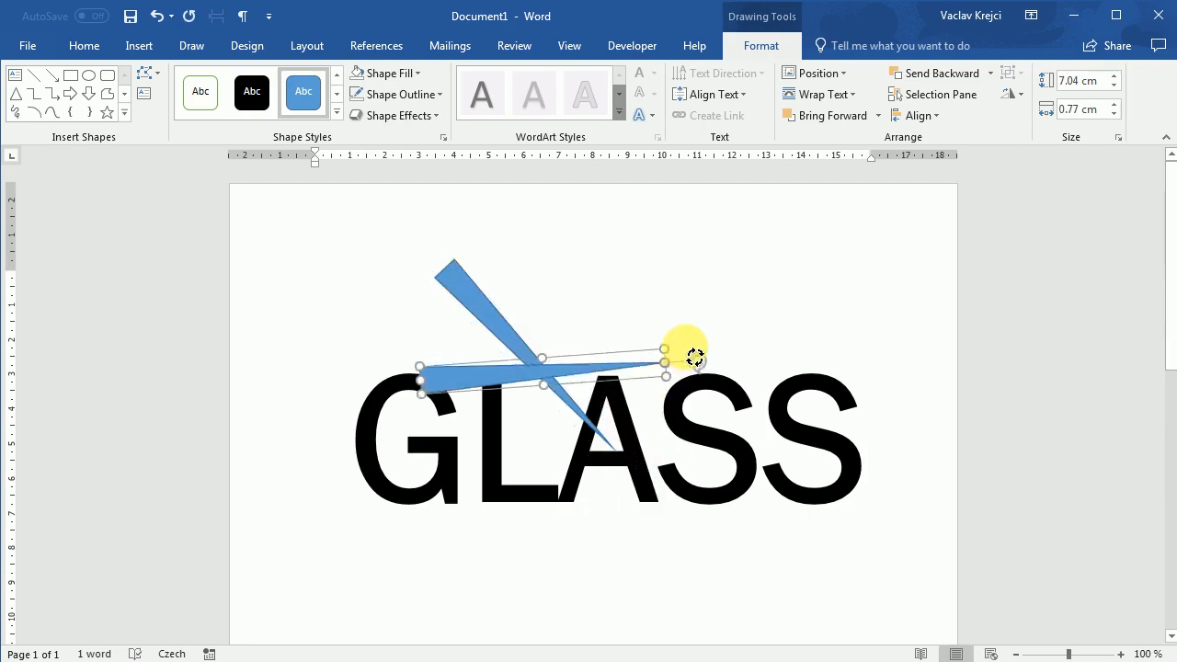
# Step: Position slivers across the G, down-right, and up-right over the last S
pyautogui.moveTo(694, 354); pyautogui.dragTo(441, 473)
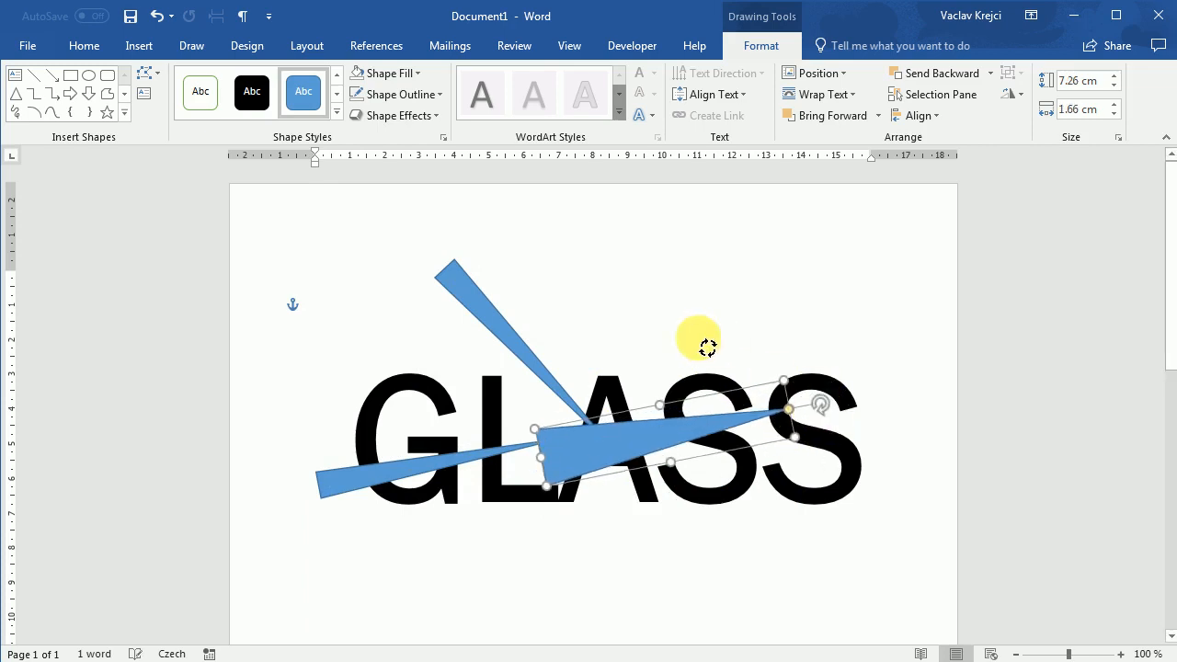
pyautogui.moveTo(699, 345); pyautogui.dragTo(781, 543)
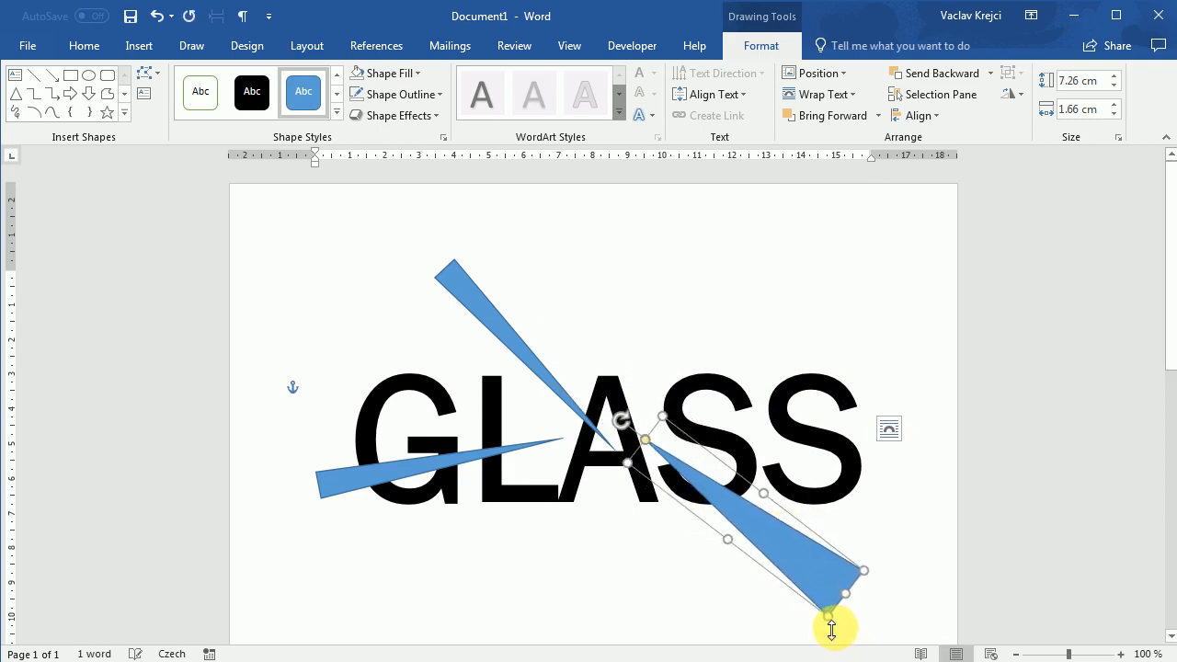
pyautogui.moveTo(832, 611); pyautogui.dragTo(835, 570)
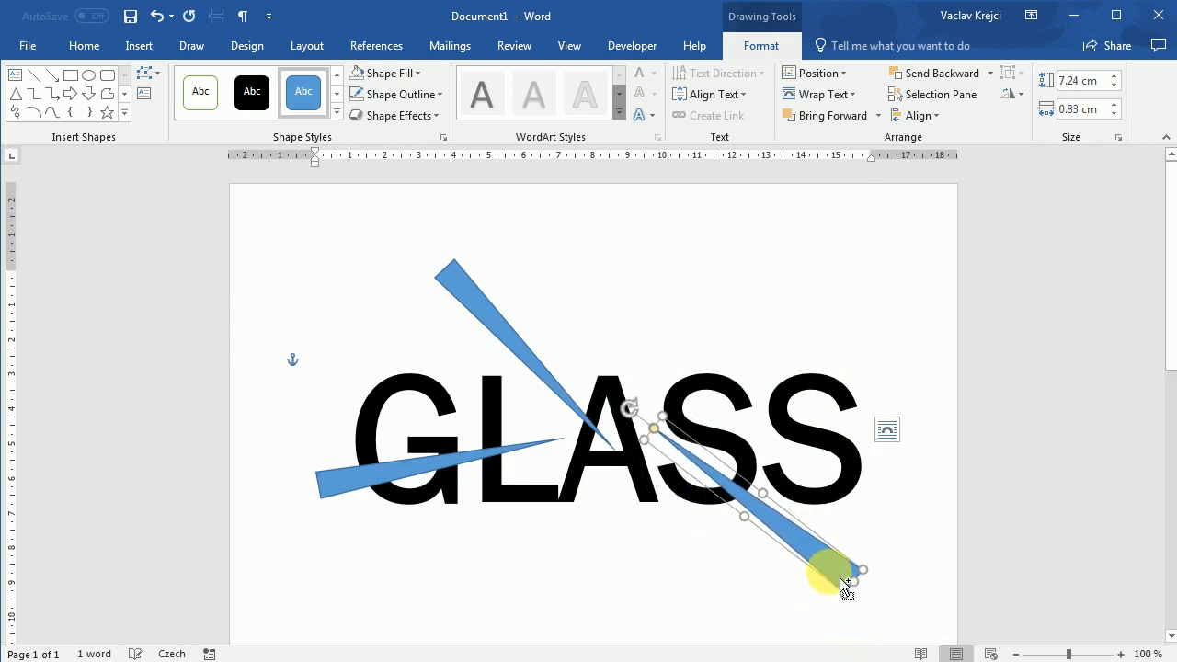
pyautogui.moveTo(828, 569); pyautogui.dragTo(653, 533)
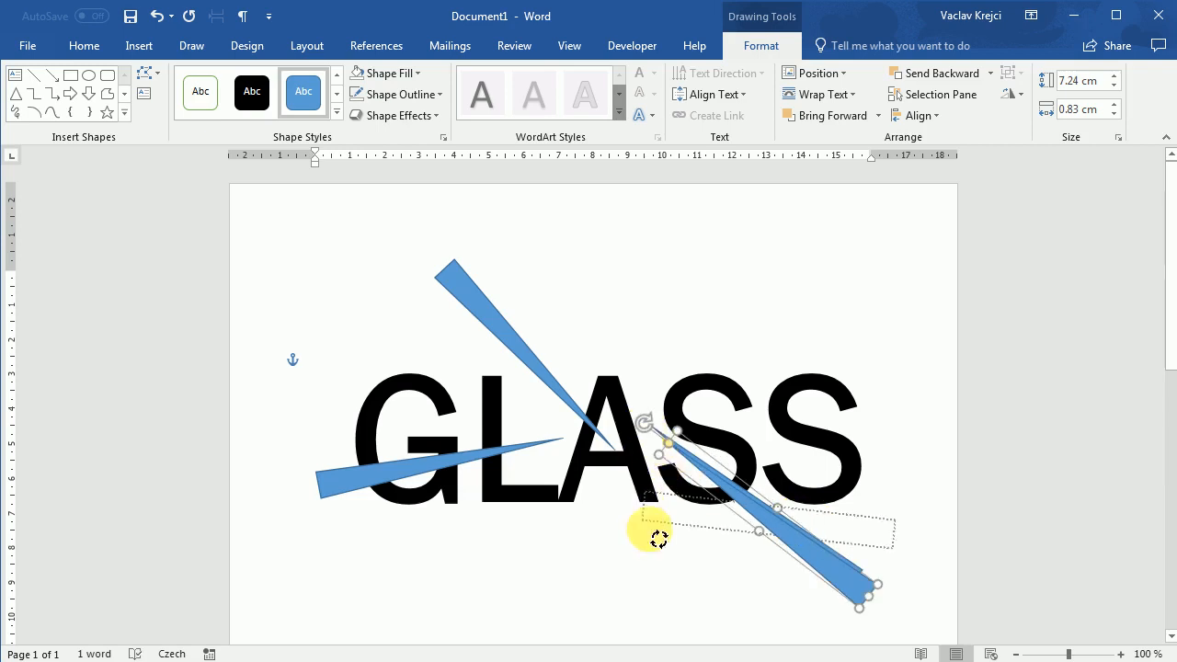
pyautogui.moveTo(660, 538); pyautogui.dragTo(772, 448)
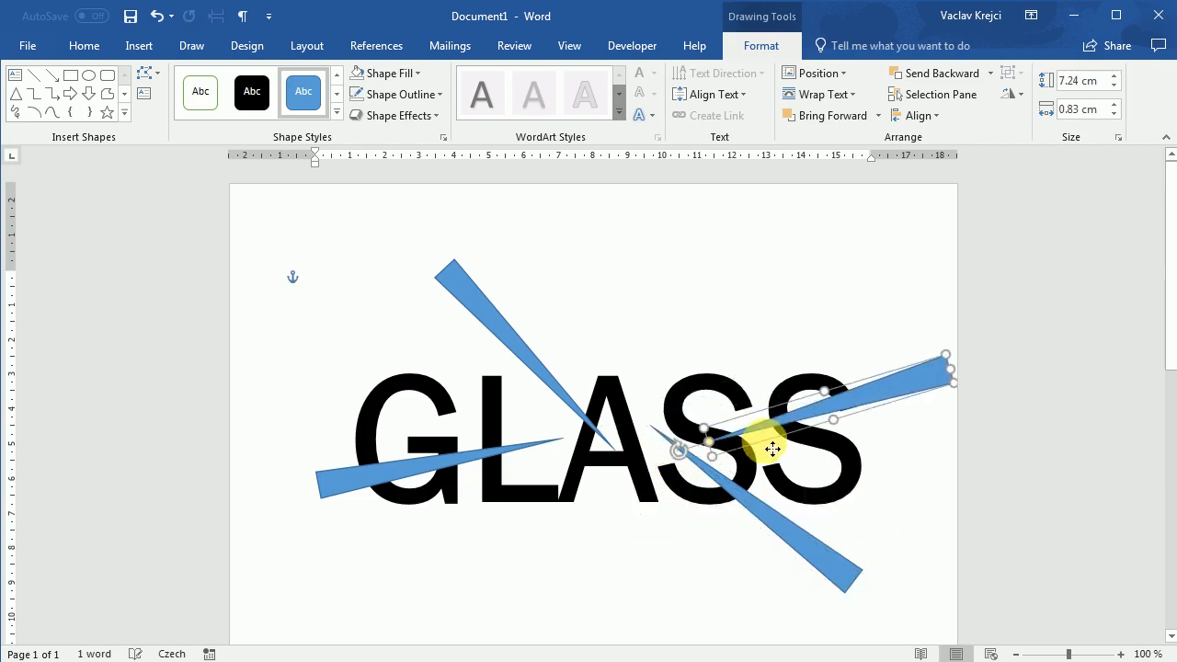
pyautogui.moveTo(772, 450); pyautogui.dragTo(772, 464)
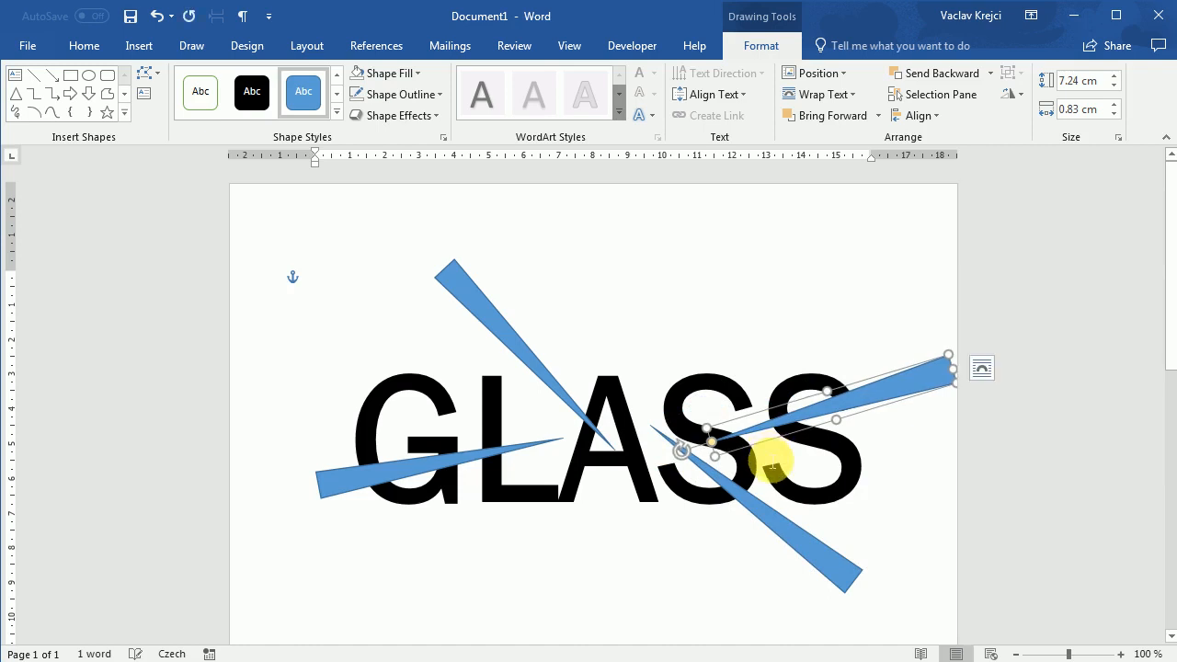
# Step: Add a downward sliver below the A and adjust the small sliver near the G
pyautogui.moveTo(772, 459); pyautogui.dragTo(708, 542)
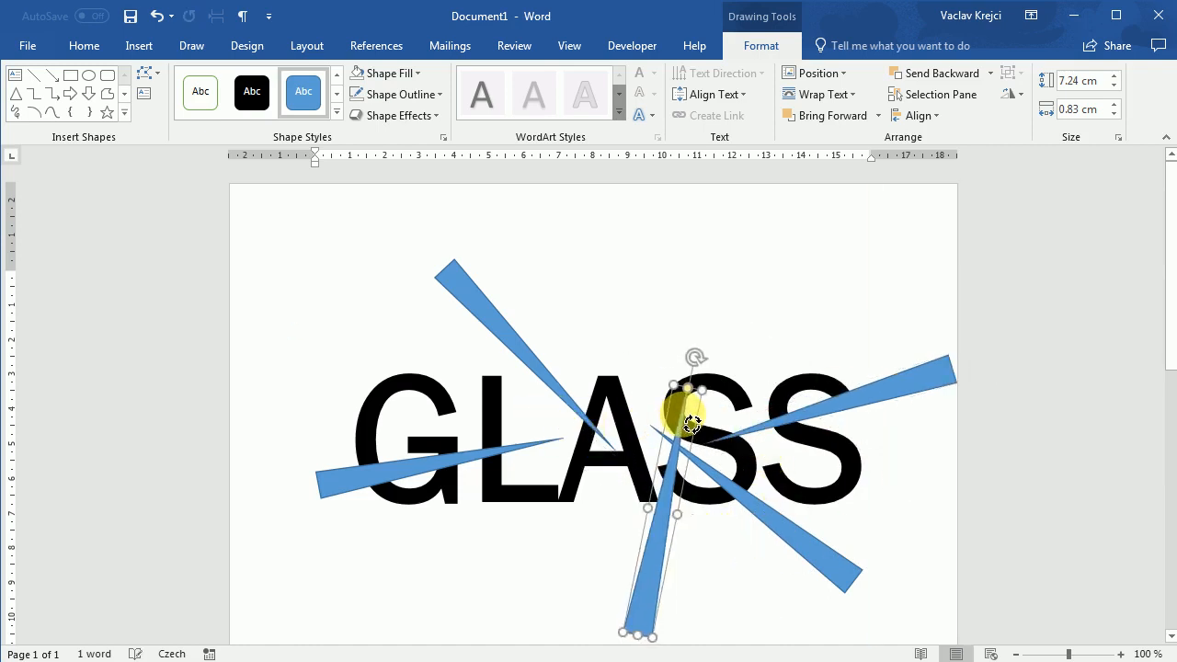
pyautogui.moveTo(689, 425); pyautogui.dragTo(583, 570)
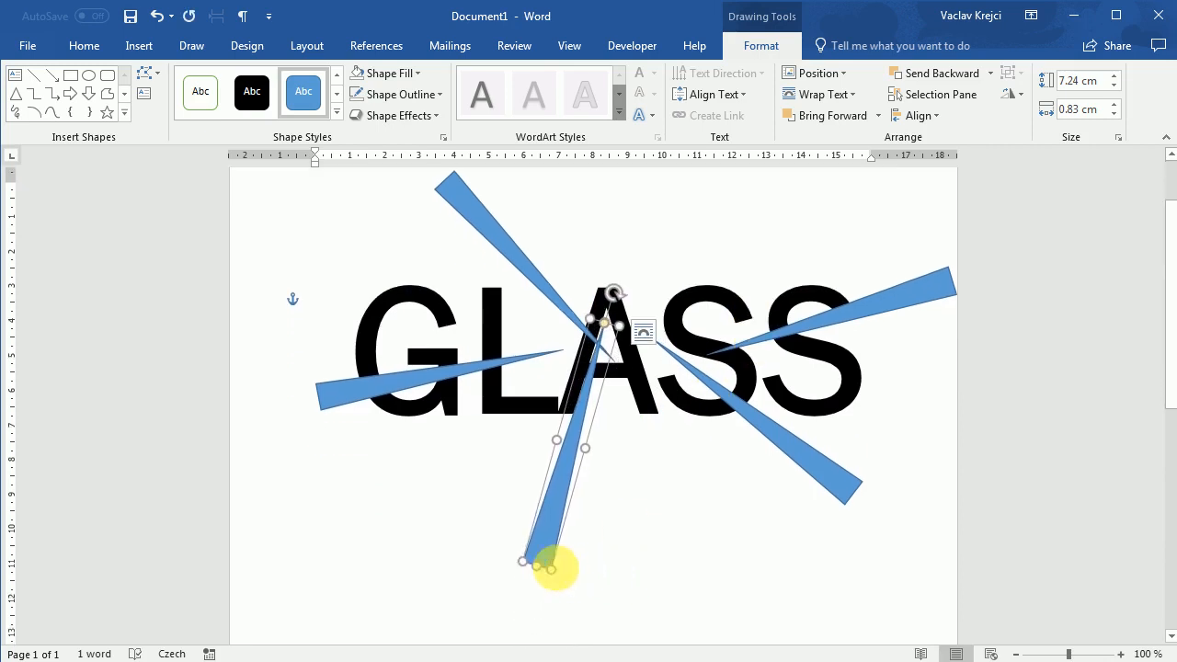
pyautogui.moveTo(552, 565); pyautogui.dragTo(579, 437)
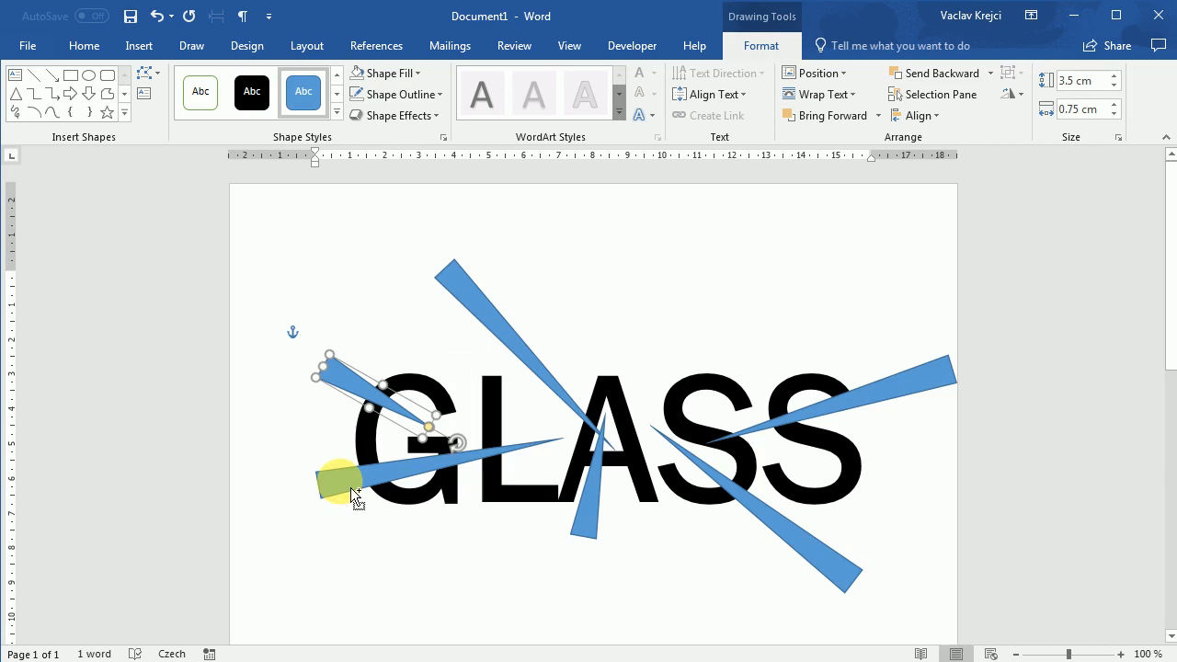
pyautogui.moveTo(354, 492); pyautogui.dragTo(809, 556)
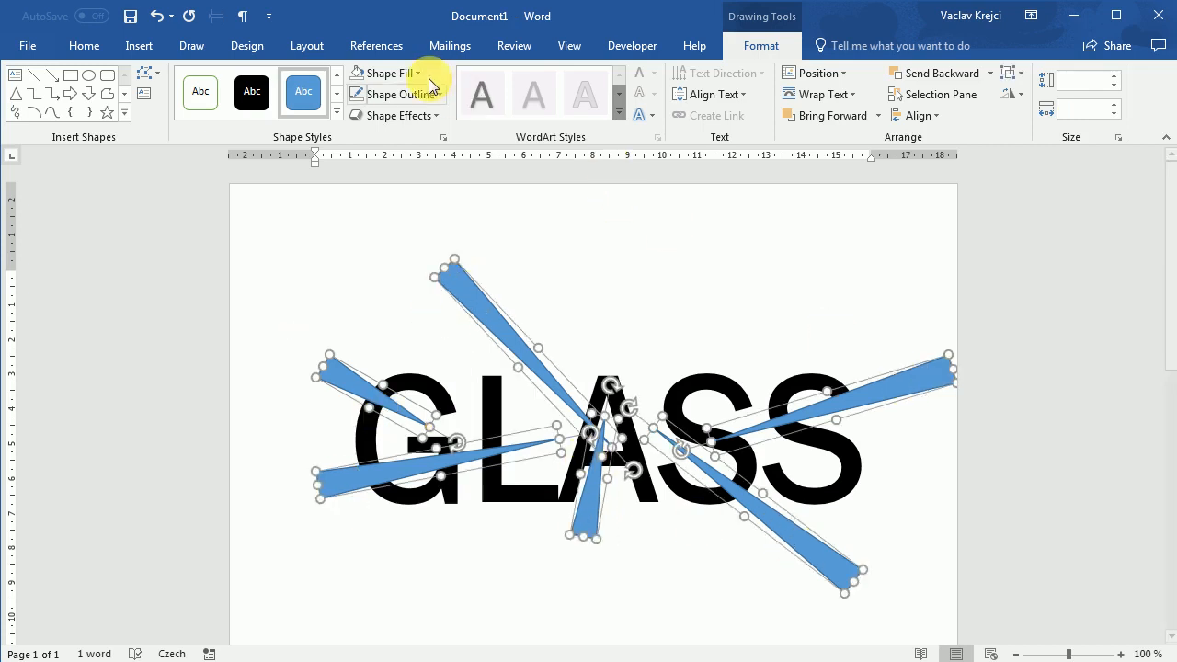
# Step: Give all slivers a white fill and white outline, then adjust the upper-right crack
pyautogui.click(416, 73)
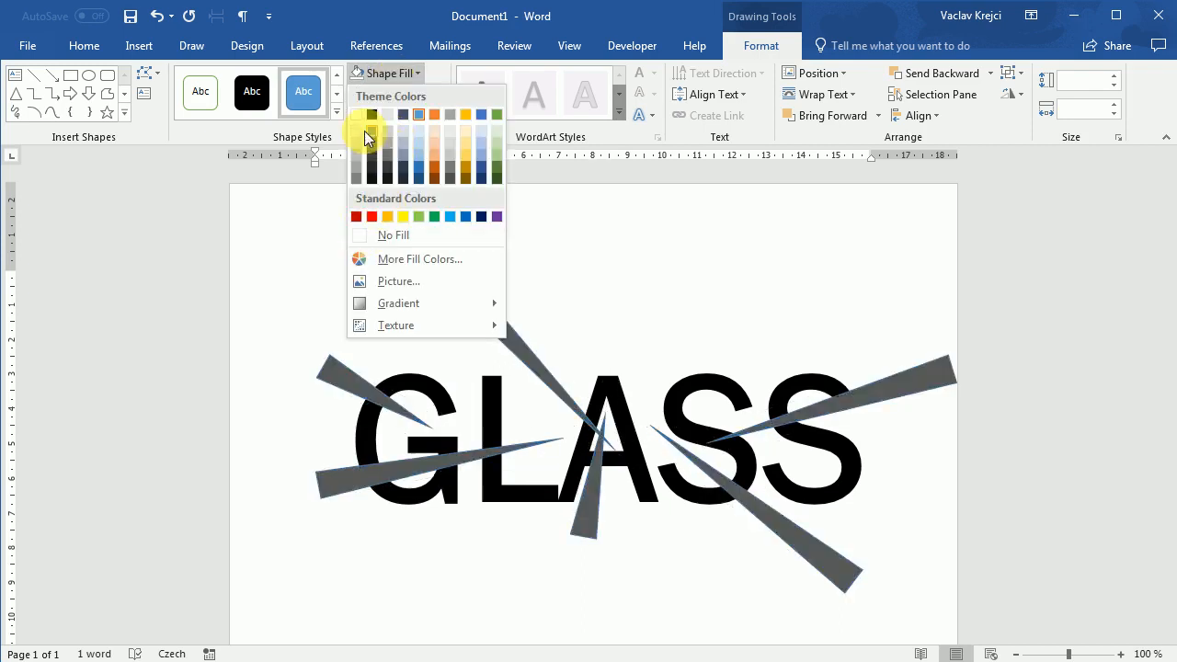
pyautogui.click(395, 94)
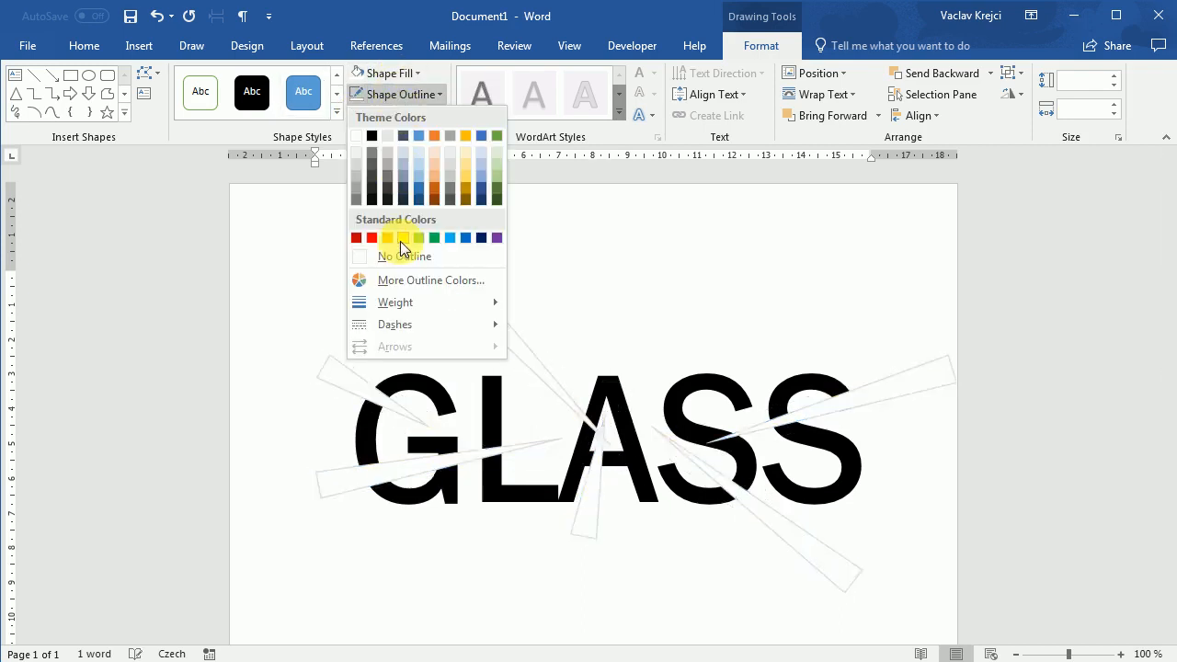
pyautogui.click(404, 255)
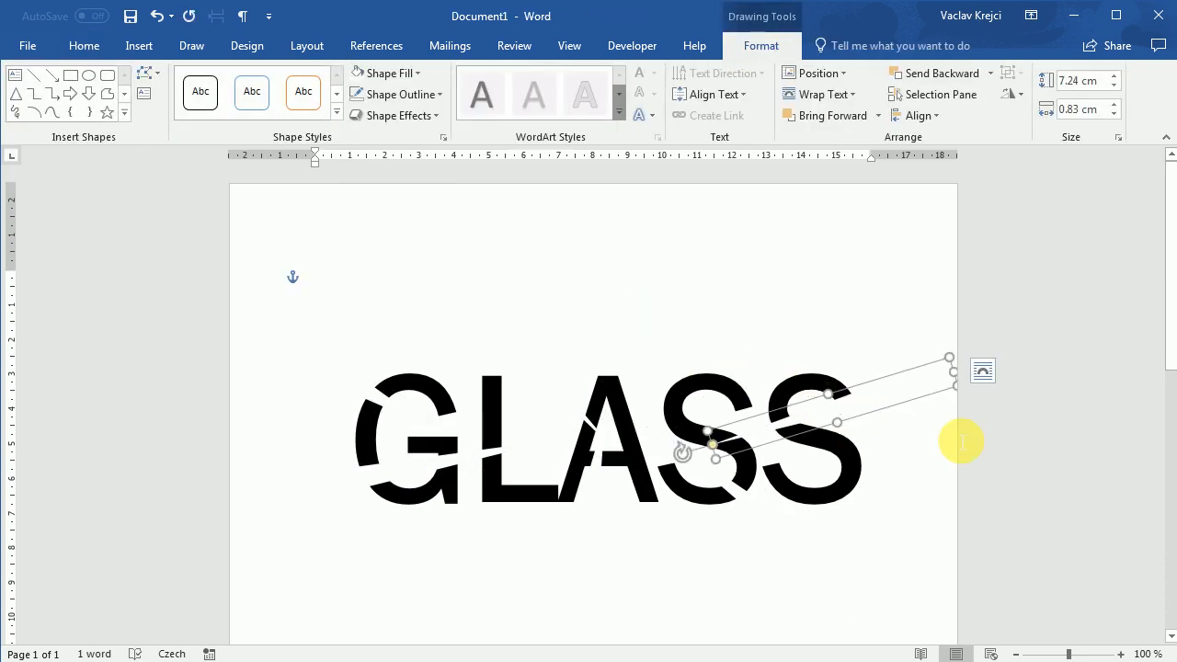
pyautogui.moveTo(961, 441); pyautogui.dragTo(864, 397)
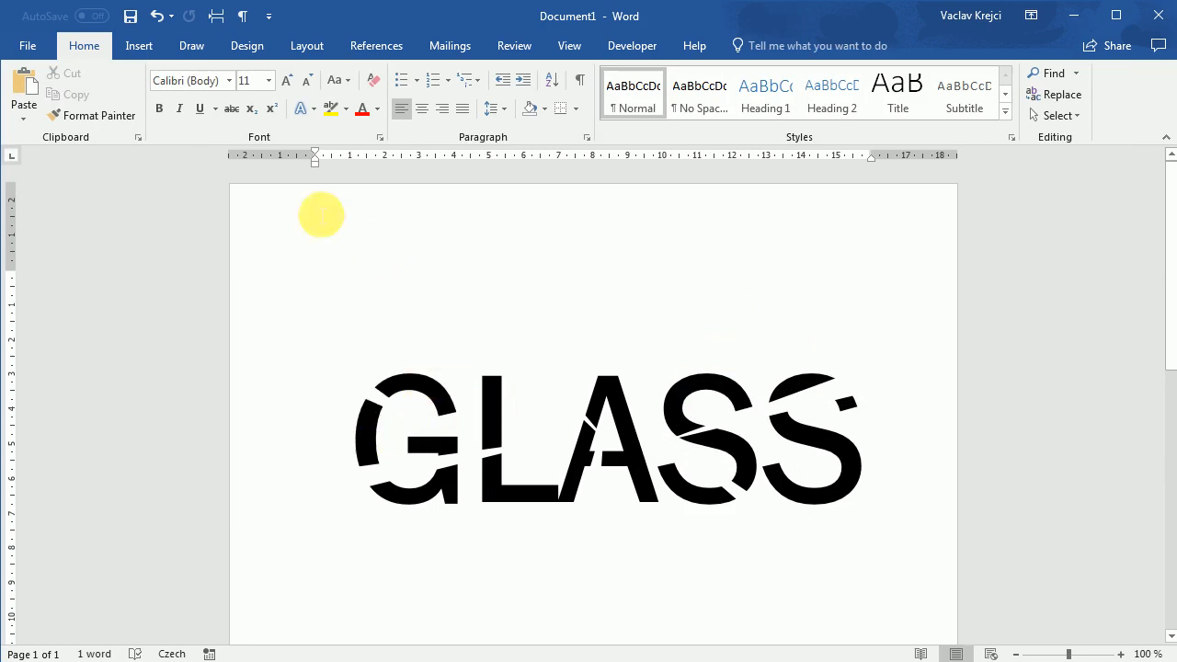
# Step: Zoom in, try drawing a fragment above the G, then discard it
pyautogui.click(1120, 653)
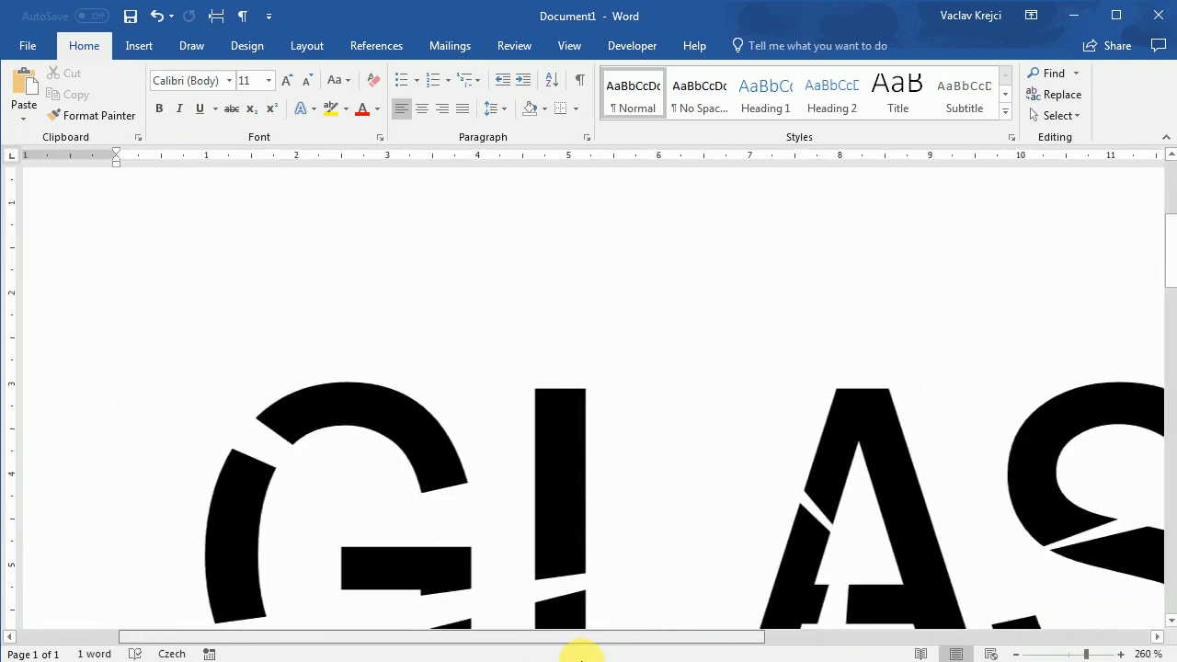
pyautogui.click(139, 45)
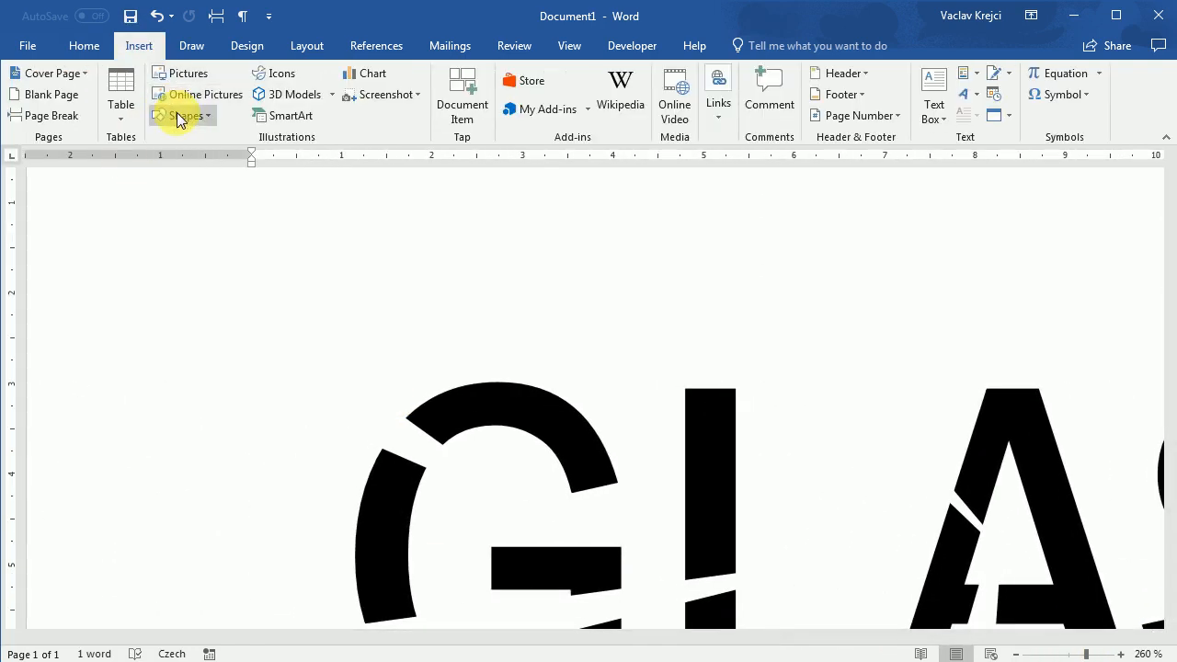
pyautogui.click(184, 115)
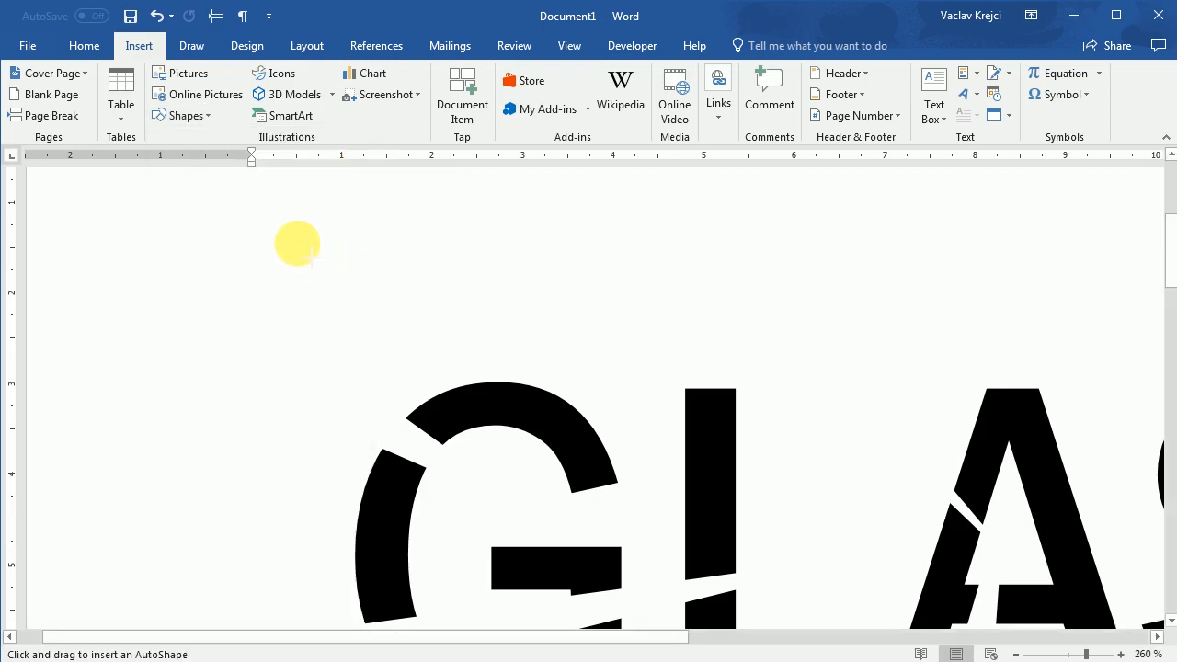
pyautogui.moveTo(296, 244); pyautogui.dragTo(415, 322)
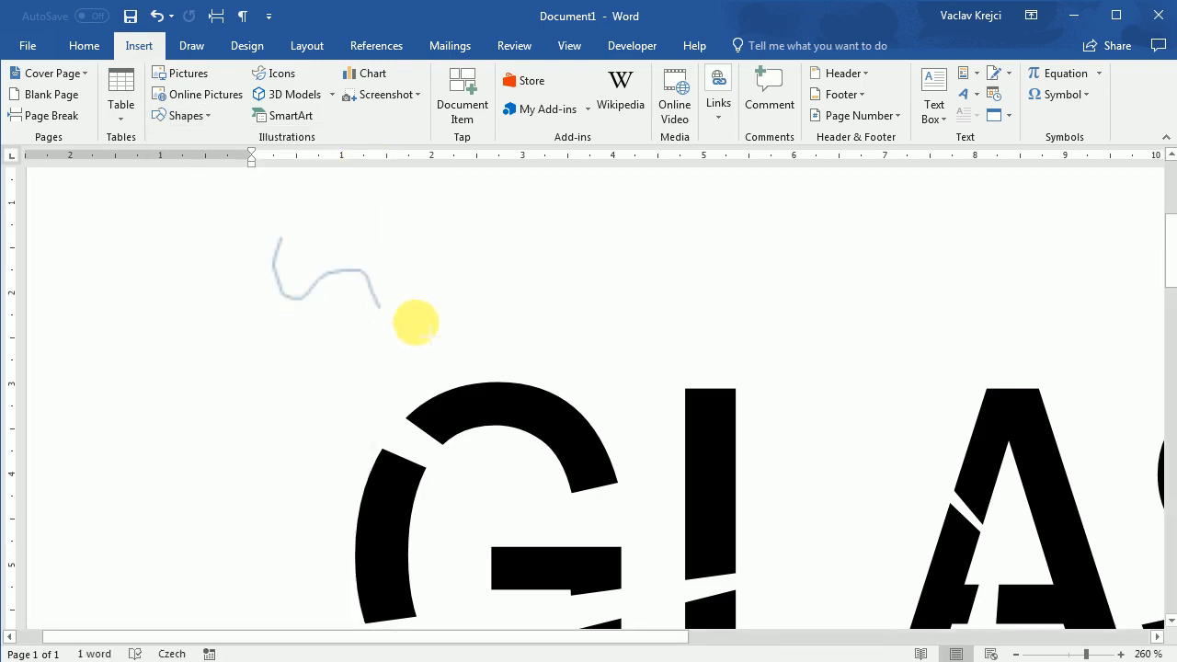
pyautogui.moveTo(415, 323); pyautogui.dragTo(298, 223)
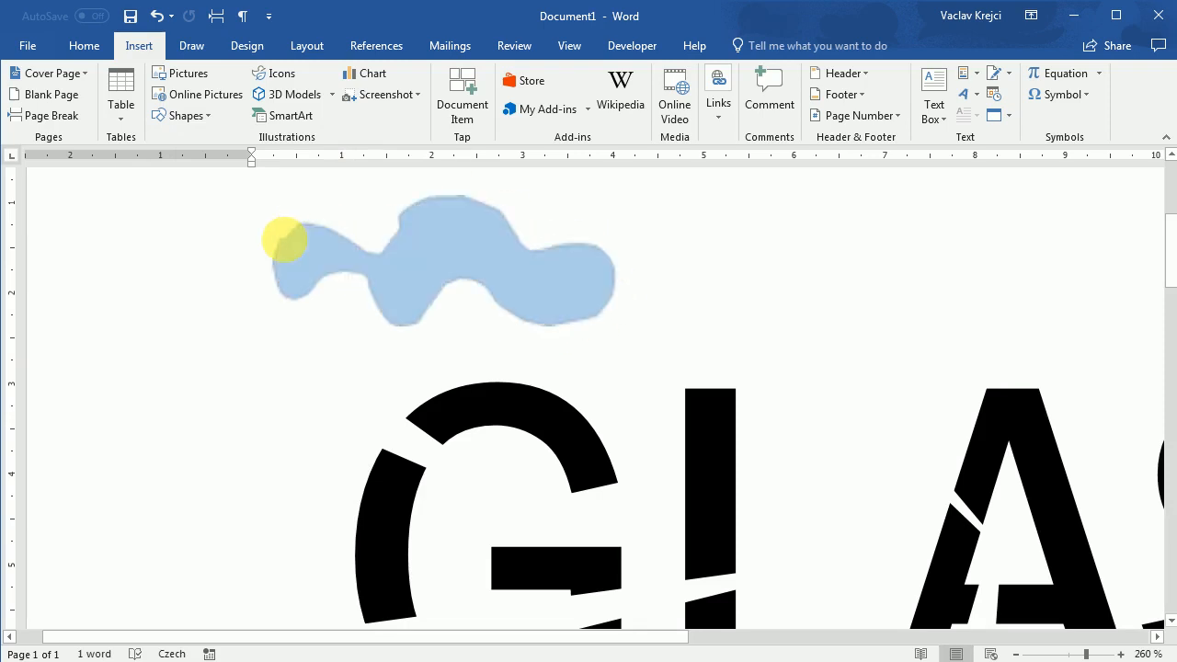
pyautogui.click(83, 45)
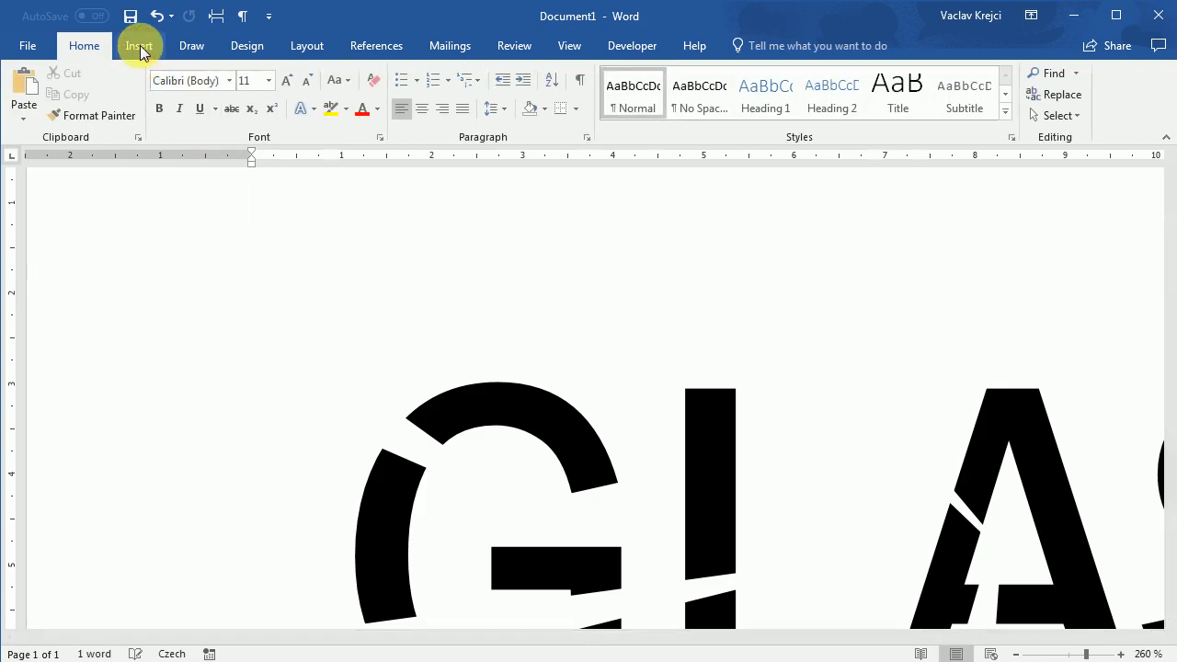
pyautogui.click(185, 115)
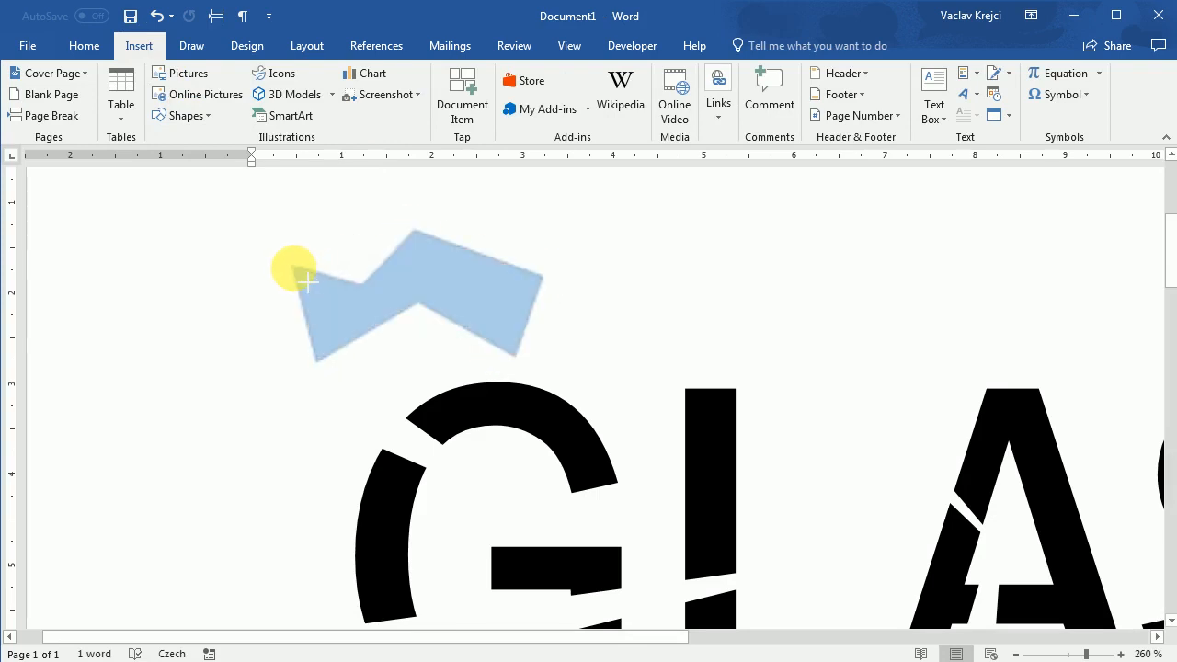
pyautogui.click(84, 45)
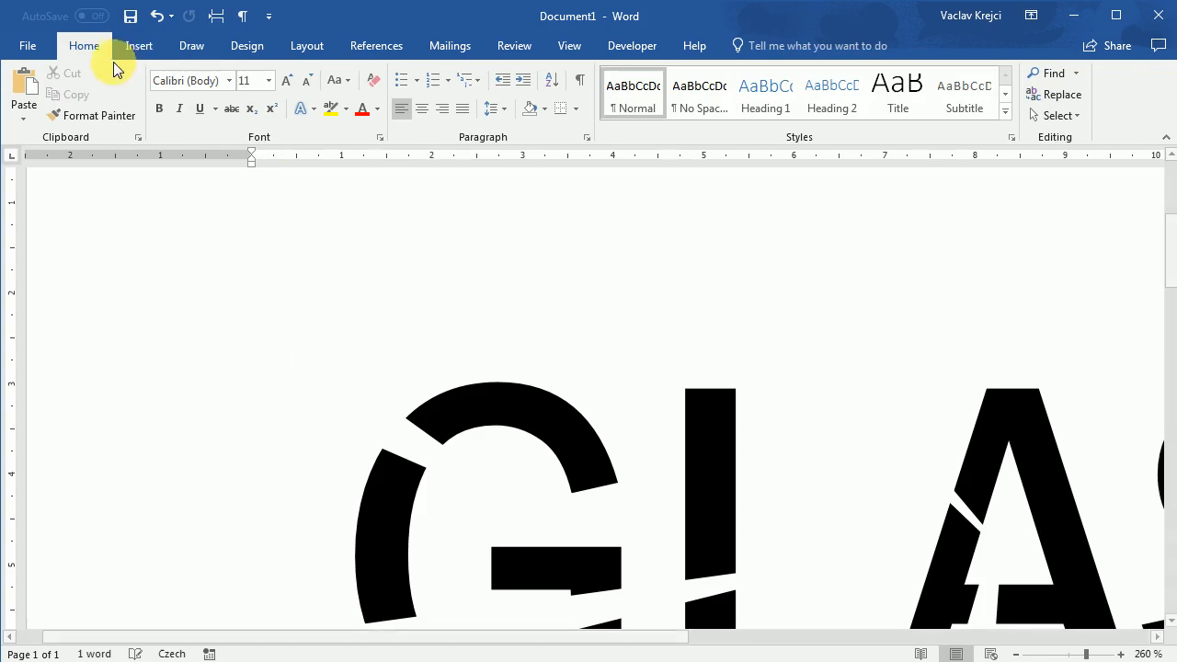
# Step: Draw a small black-filled triangle shard just above the left side of the G
pyautogui.click(183, 115)
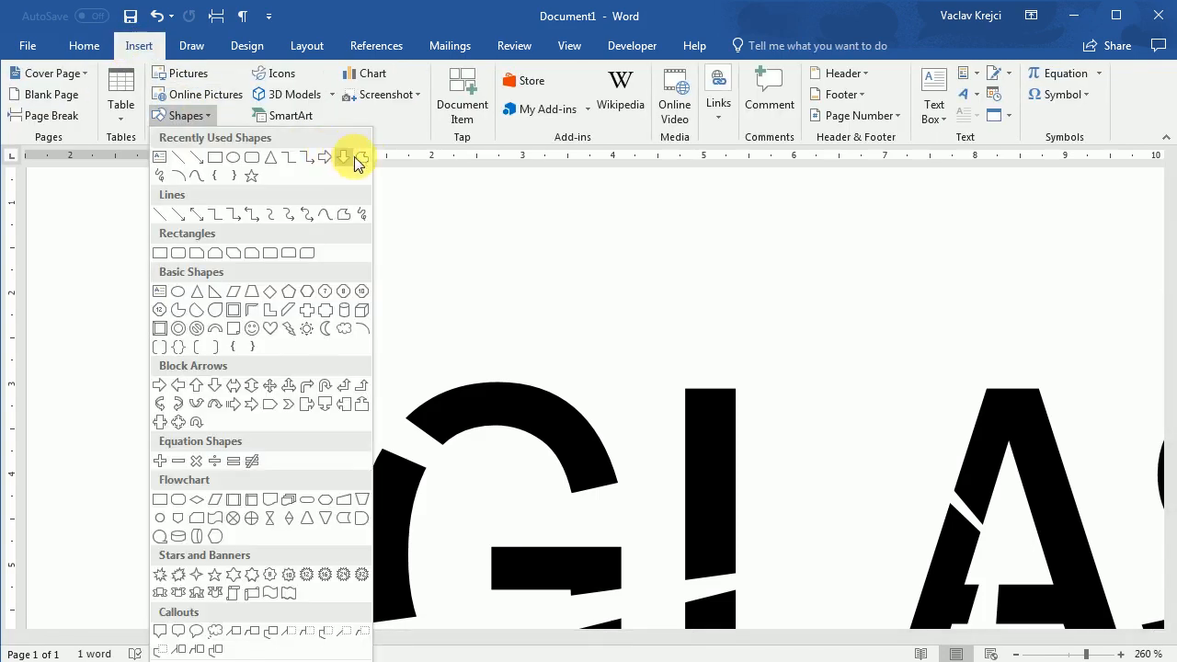
pyautogui.click(307, 338)
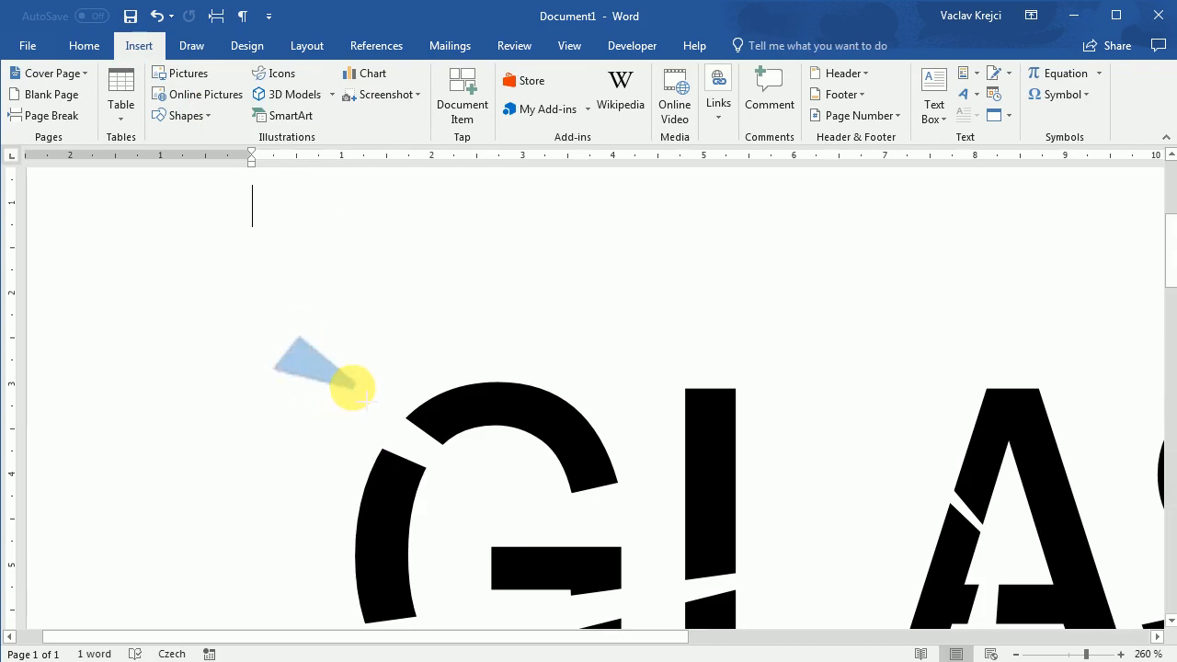
pyautogui.click(318, 359)
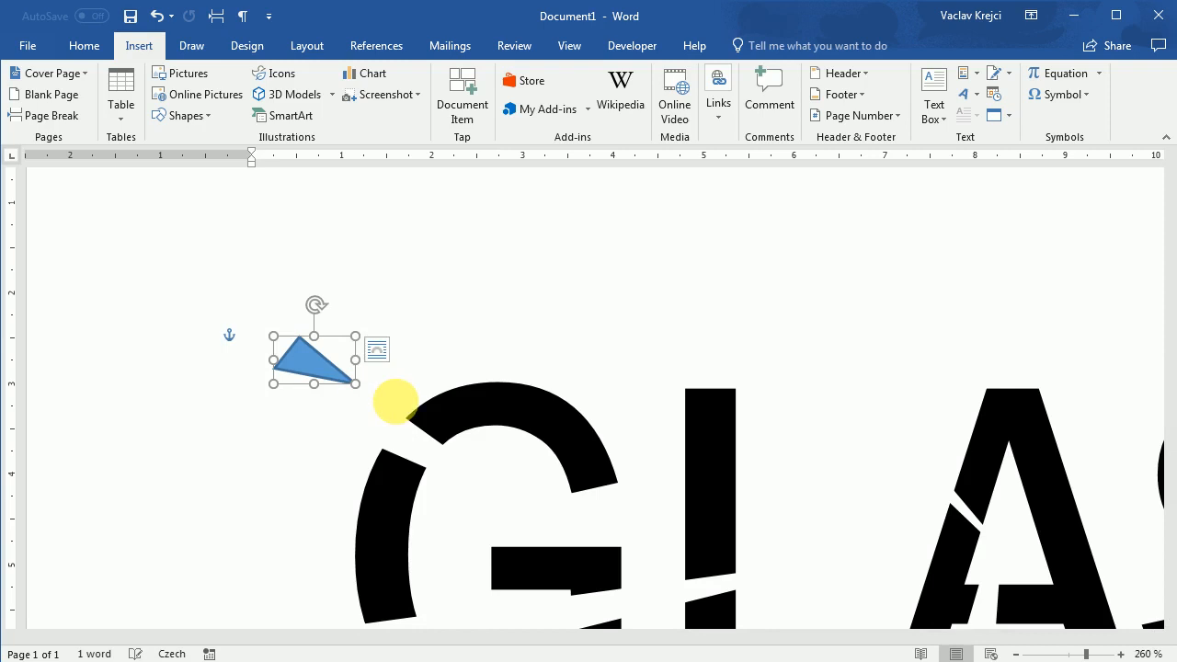
pyautogui.click(383, 73)
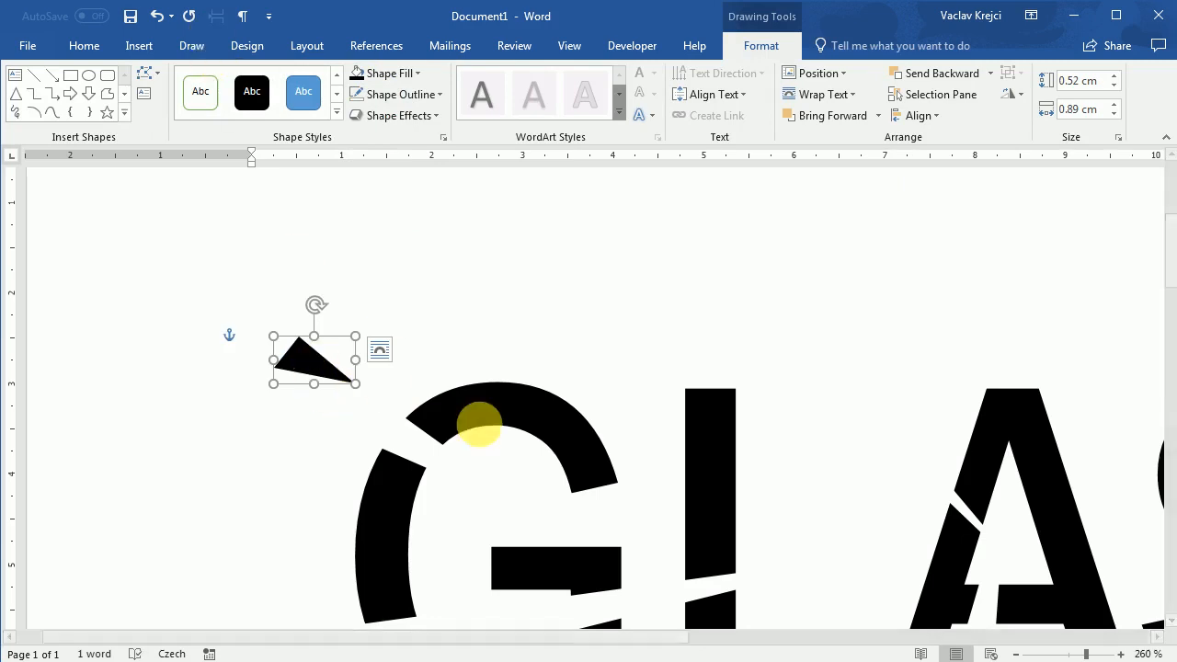
pyautogui.moveTo(478, 423); pyautogui.dragTo(363, 462)
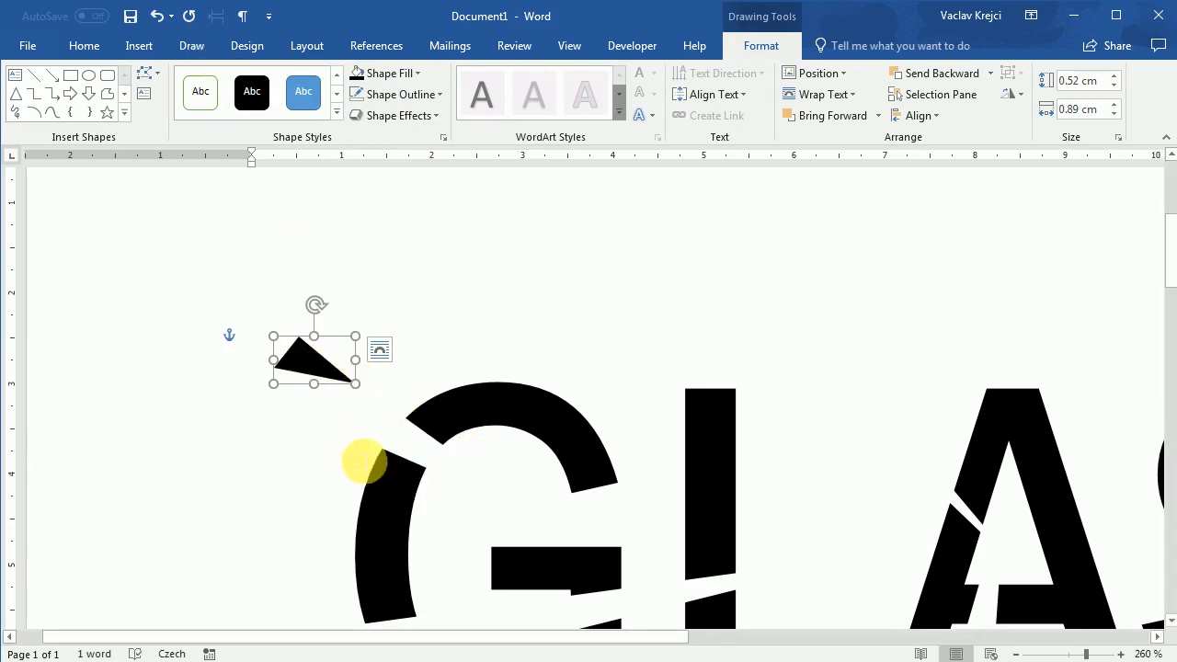
pyautogui.moveTo(414, 452)
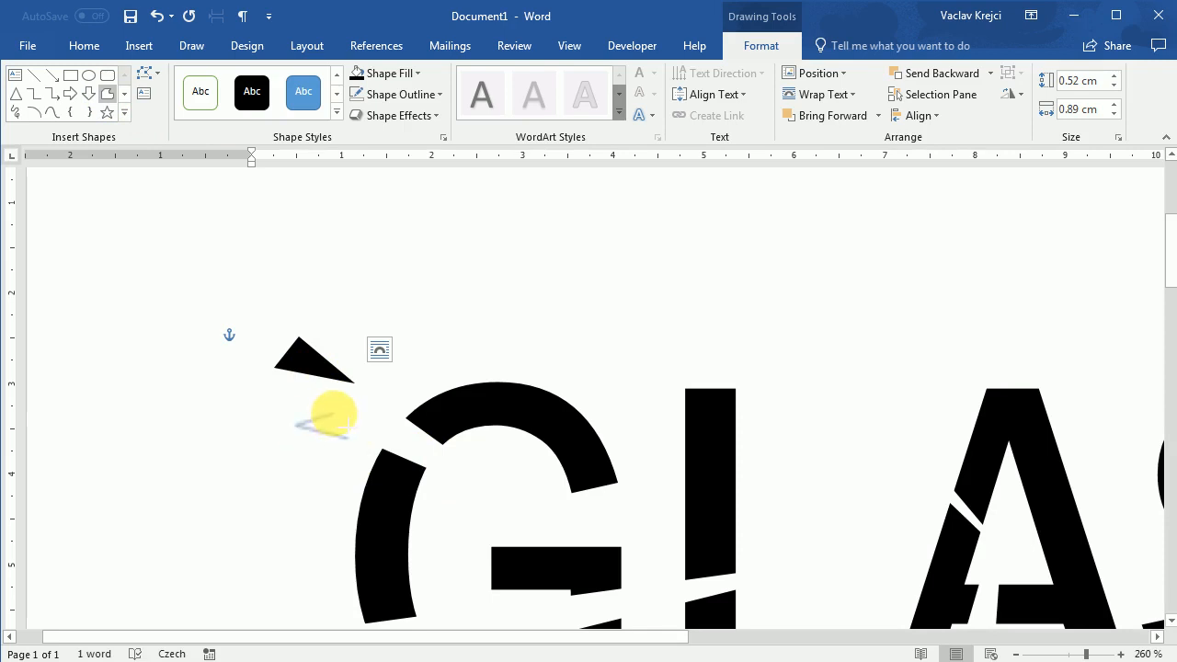
# Step: Draw more black freeform shards around GLASS, scrolling right along the word
pyautogui.click(303, 91)
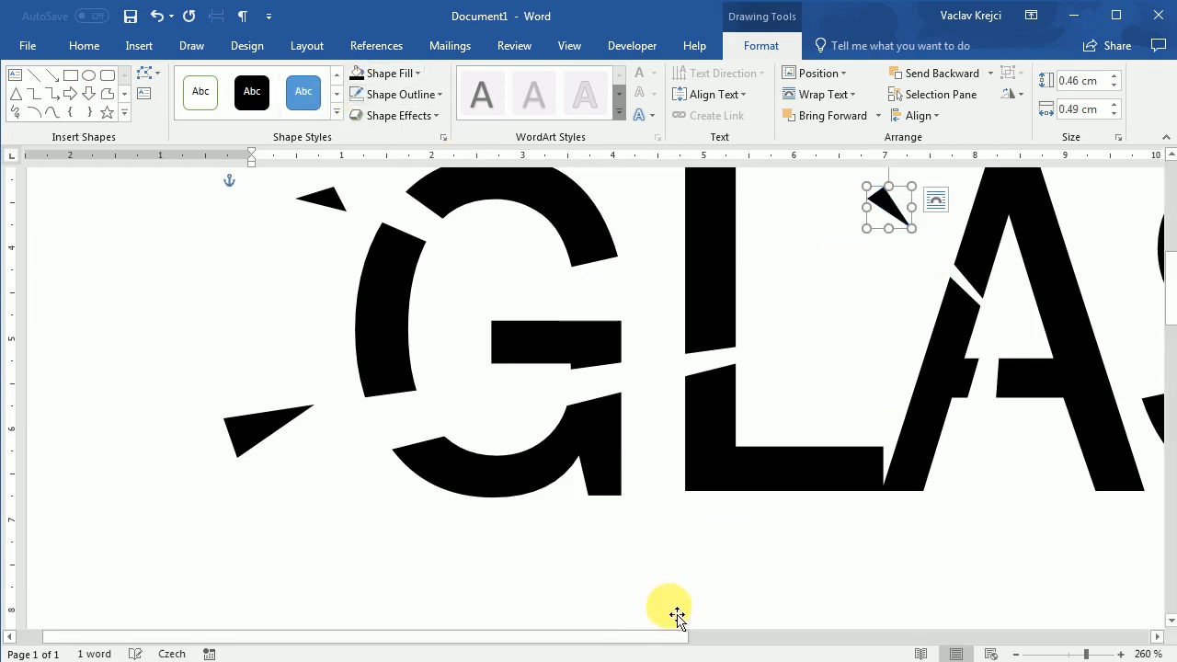
pyautogui.hscroll(3)
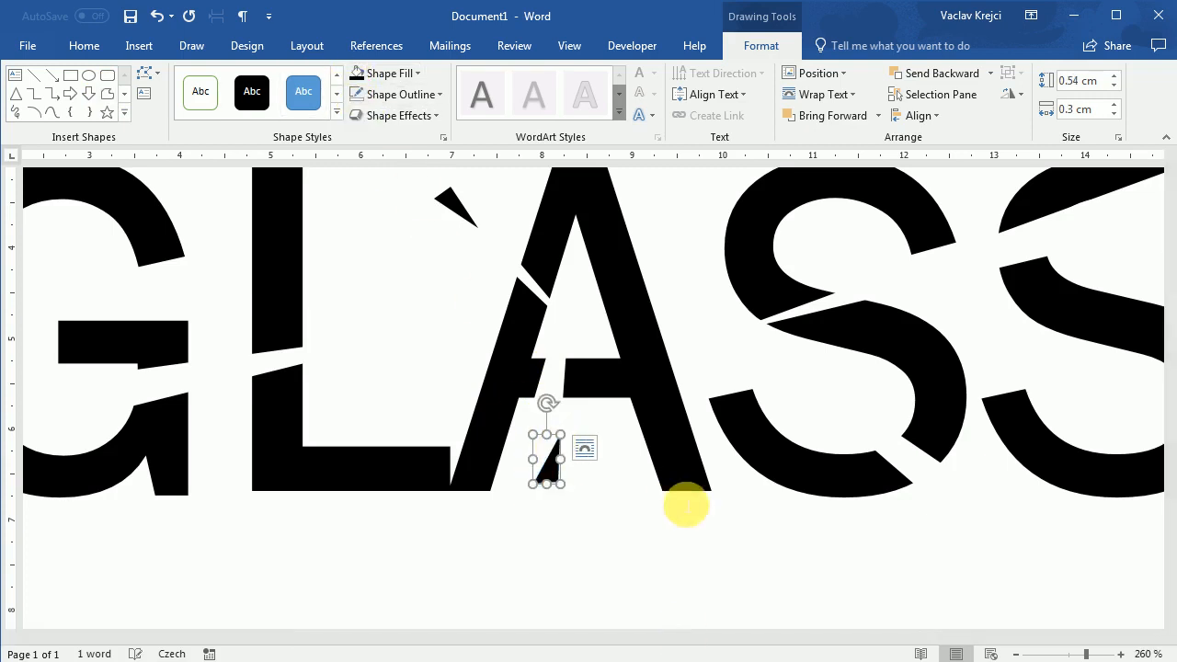
pyautogui.hscroll(3)
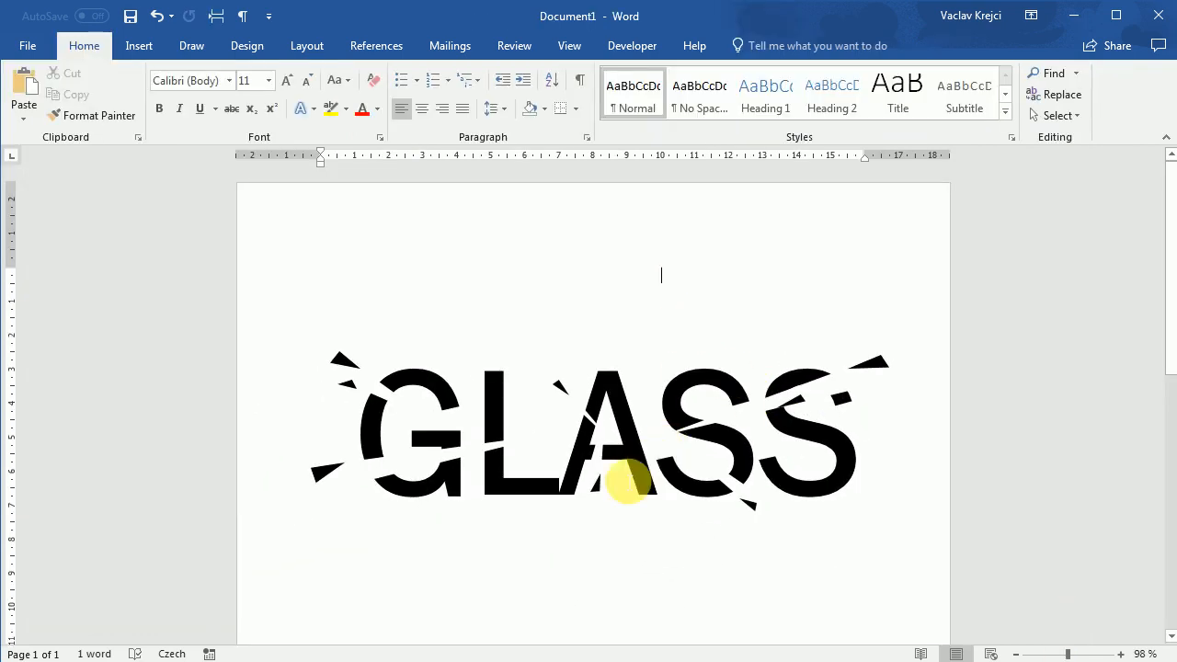
# Step: Deselect the shapes and open the Selection Pane via Home > Select
pyautogui.click(629, 483)
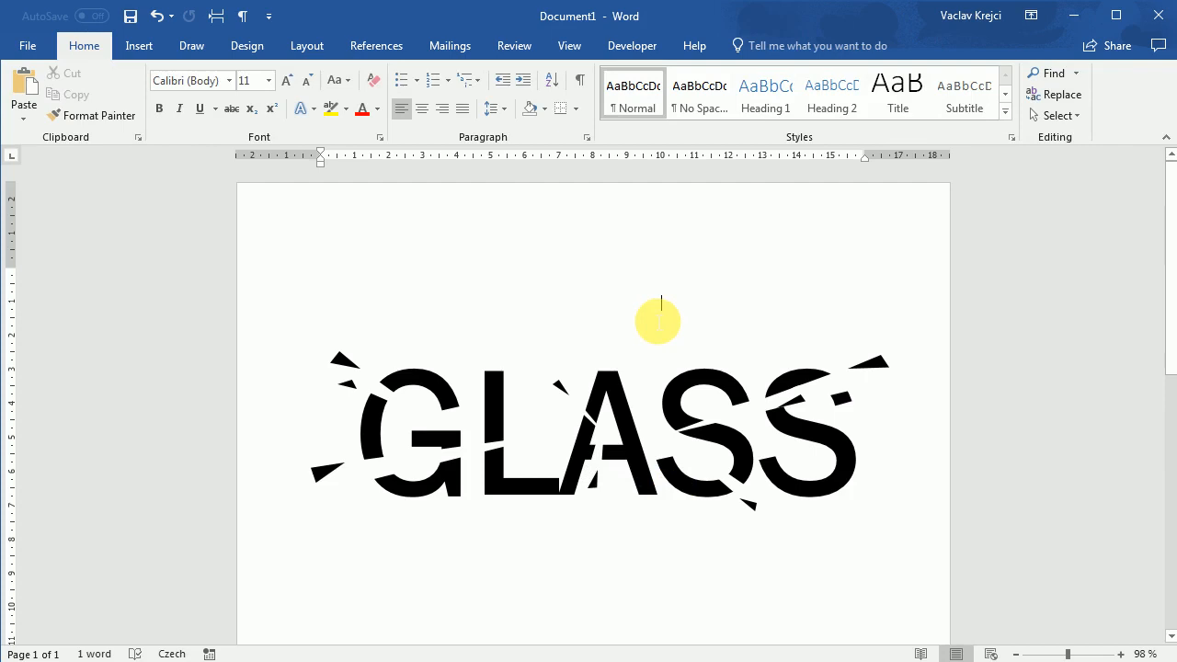
pyautogui.moveTo(680, 306)
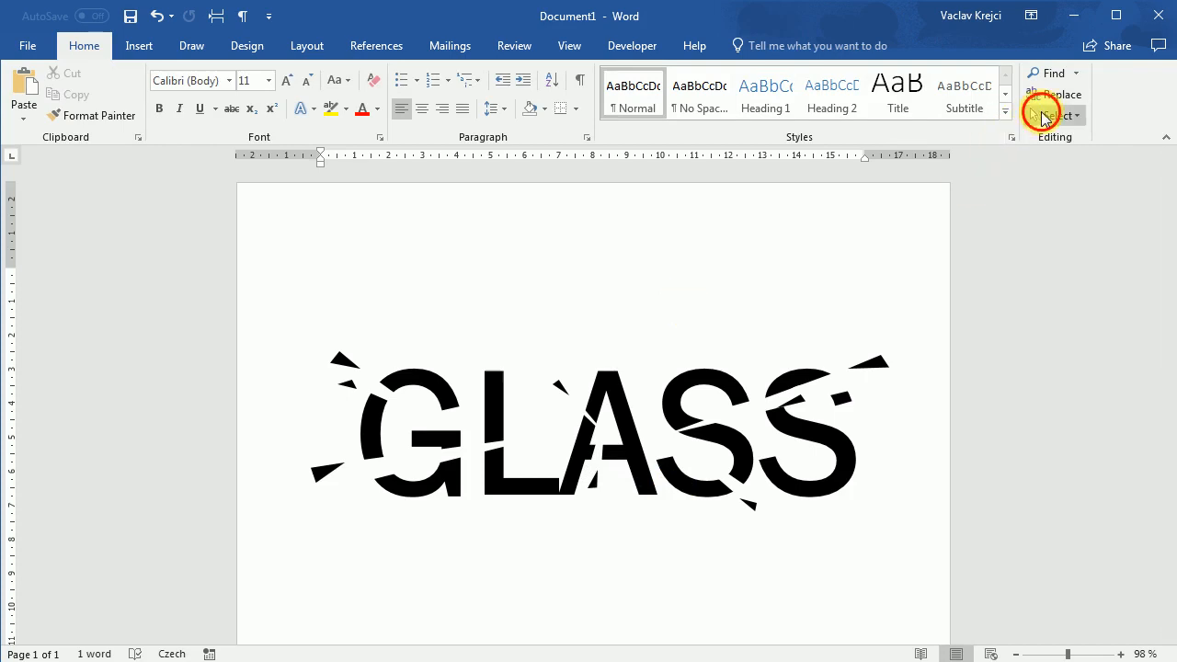
pyautogui.click(1056, 115)
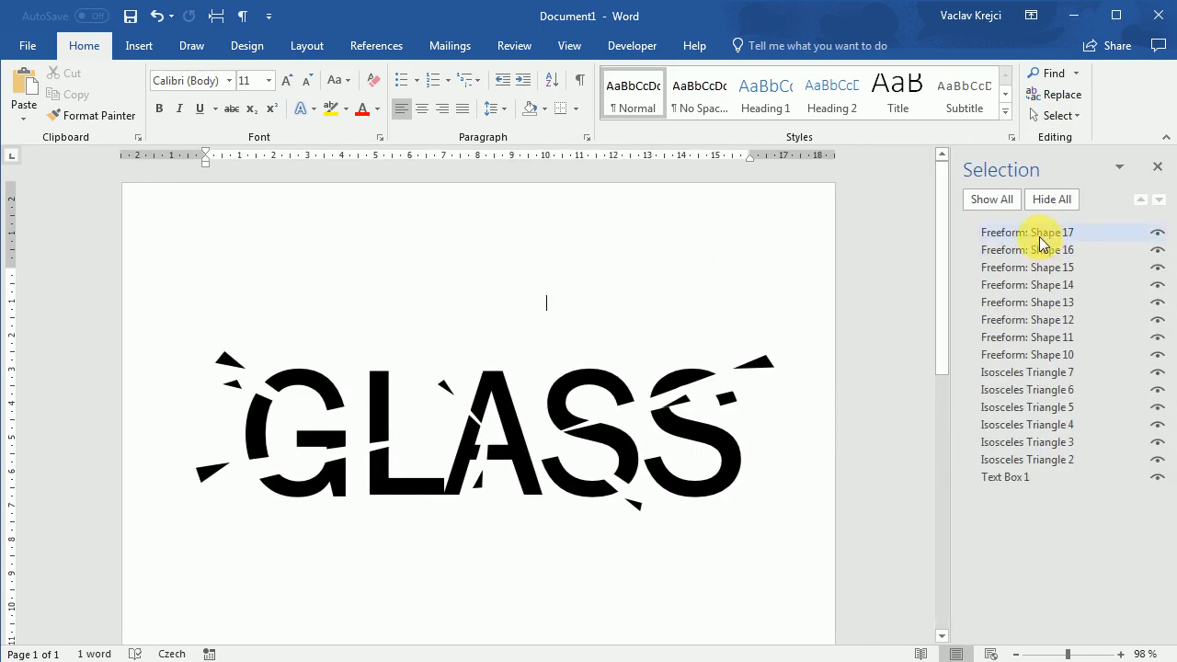
# Step: Group freeform fragments 10–17 and crack triangles 2–7 into separate groups
pyautogui.click(1027, 249)
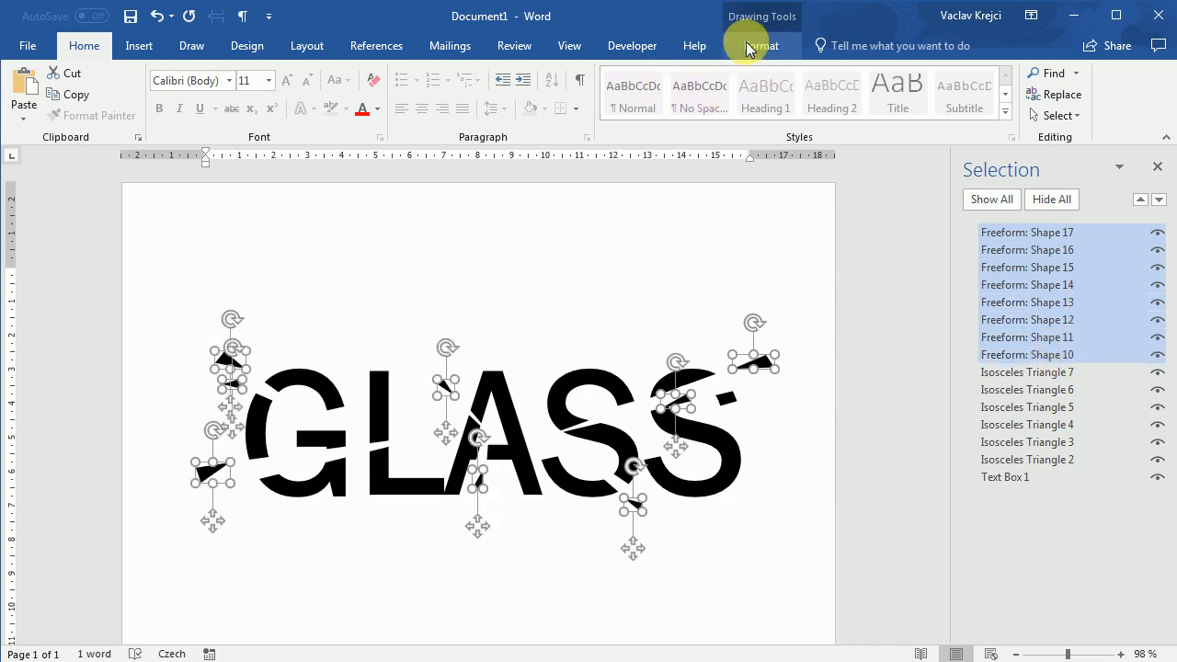
pyautogui.click(762, 46)
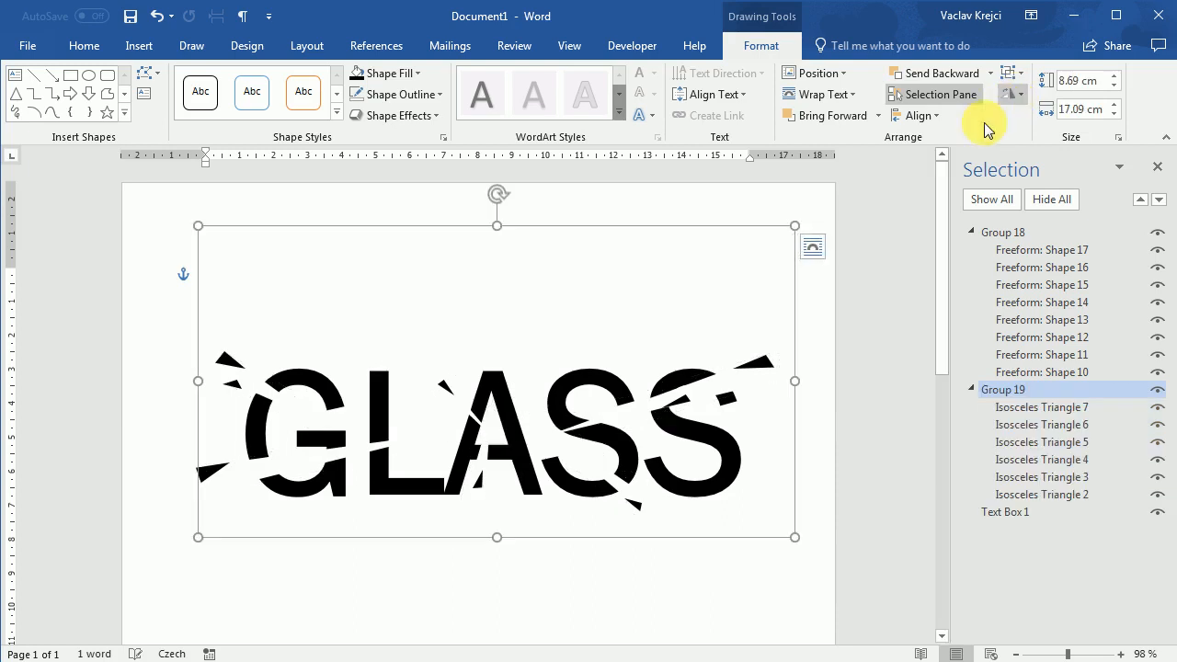
pyautogui.moveTo(870, 513)
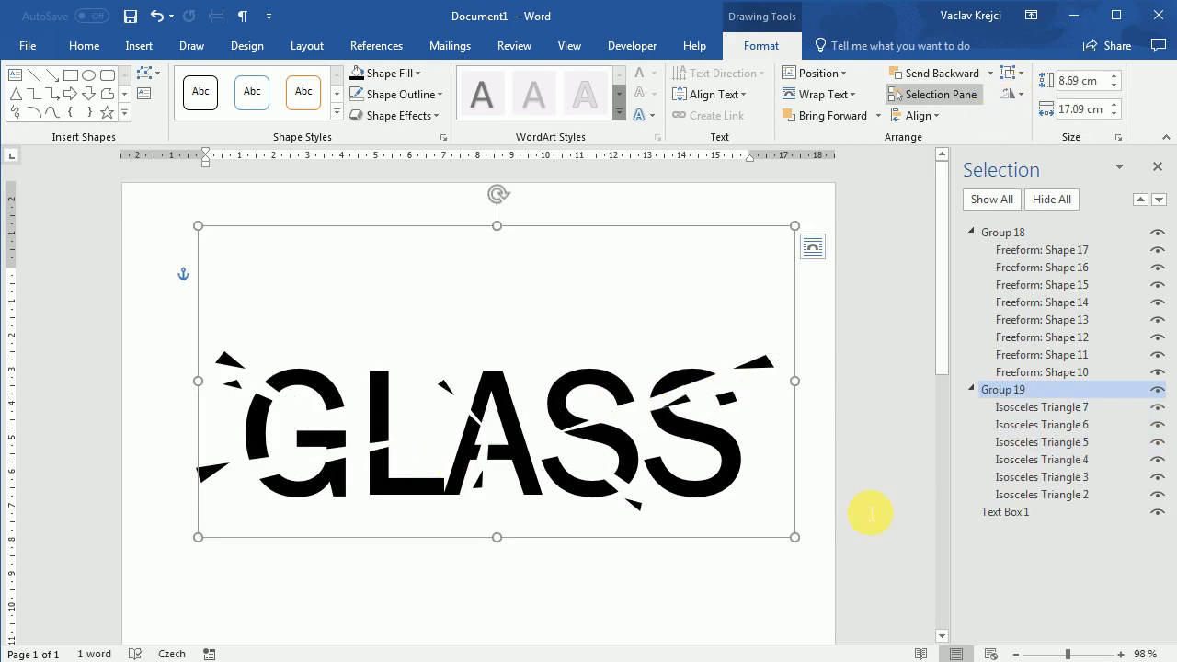
pyautogui.click(1004, 512)
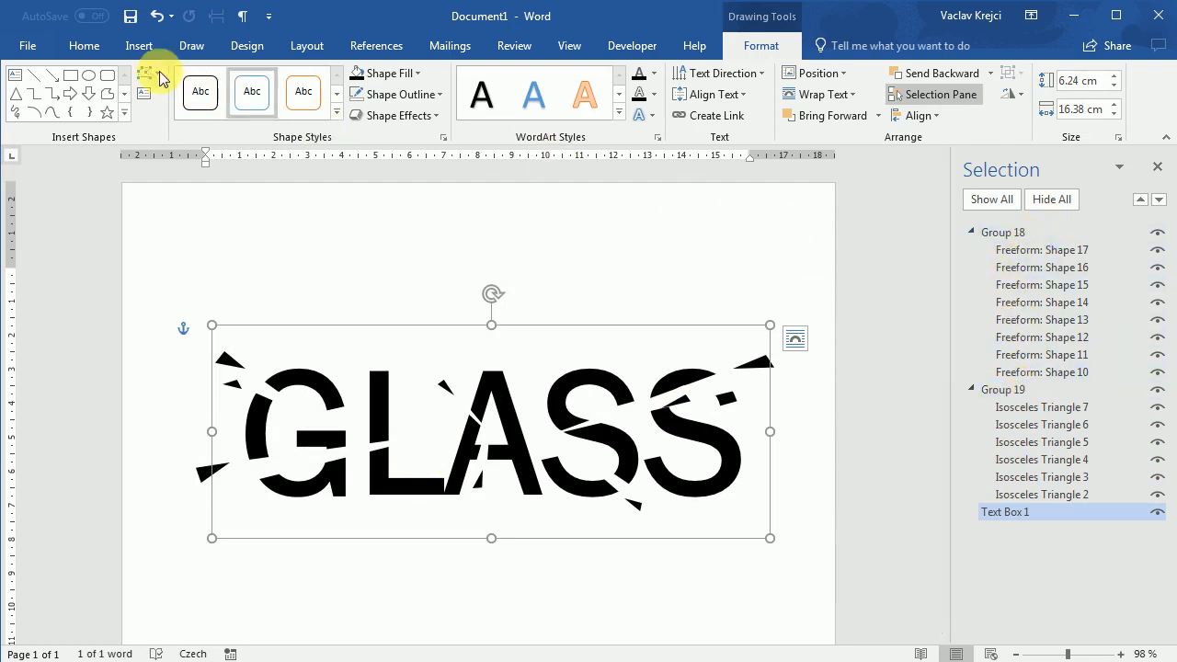
# Step: Set the GLASS text box's font colour to Purple
pyautogui.click(83, 45)
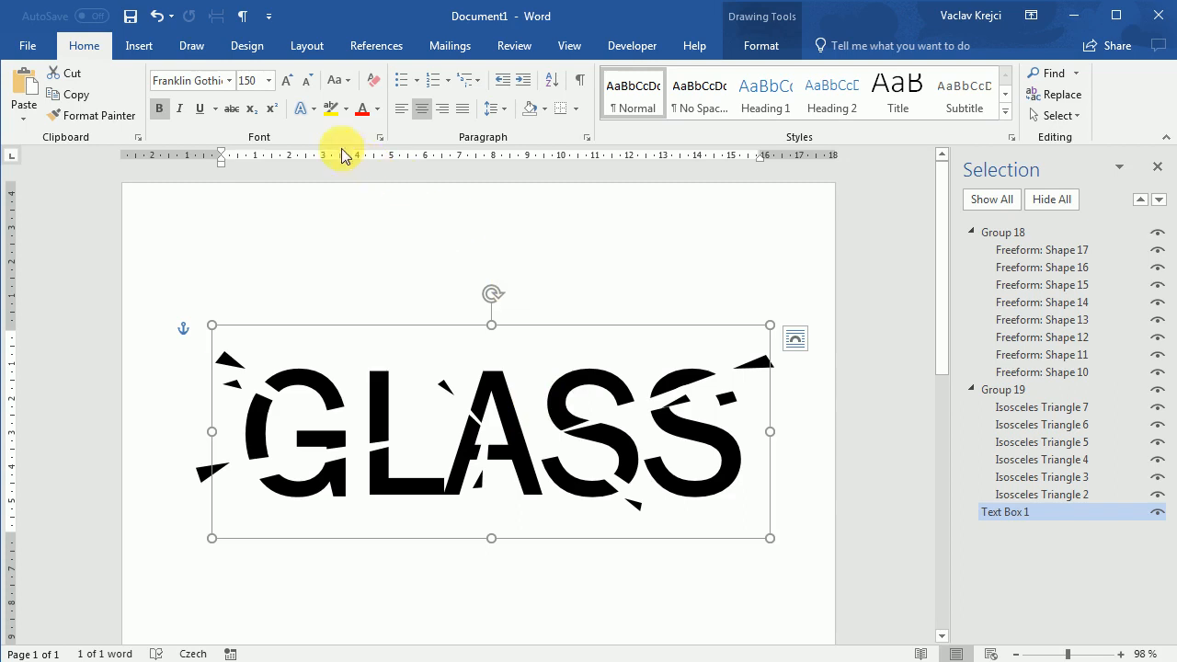
pyautogui.moveTo(382, 110)
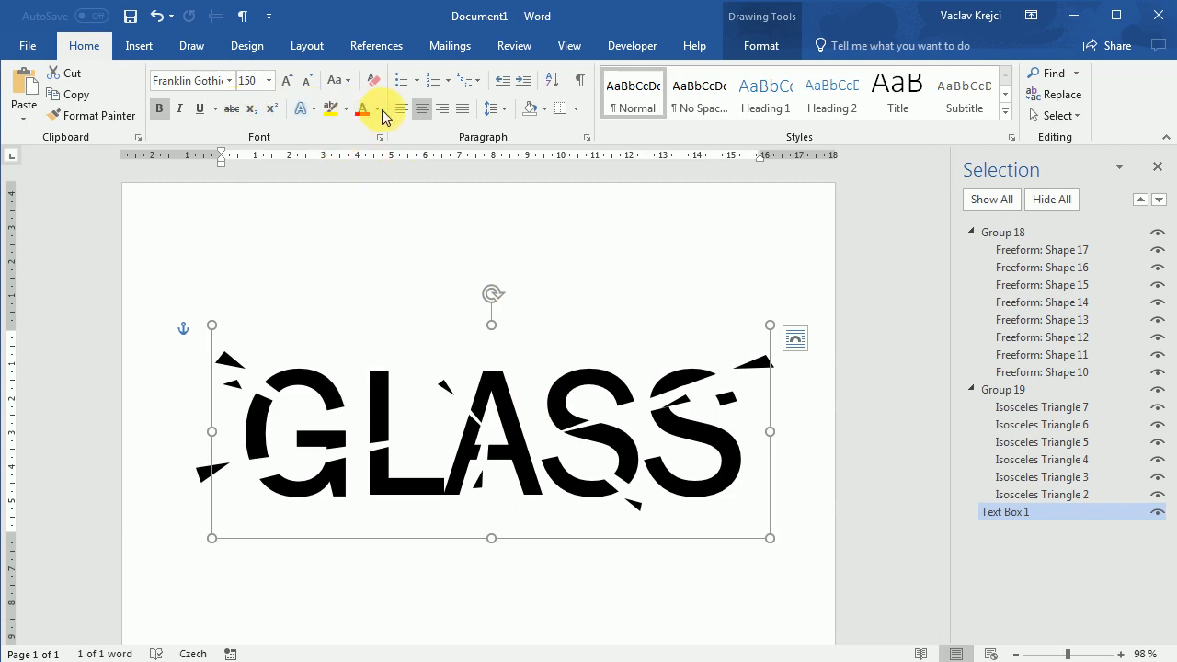
pyautogui.click(363, 108)
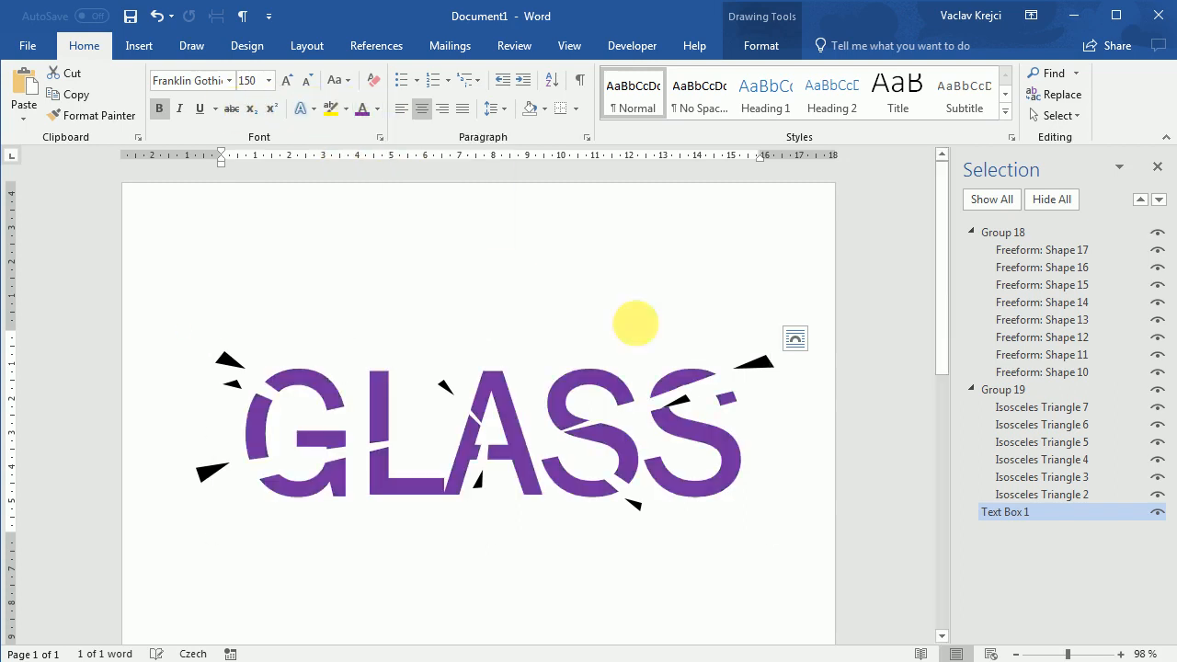
pyautogui.click(1002, 232)
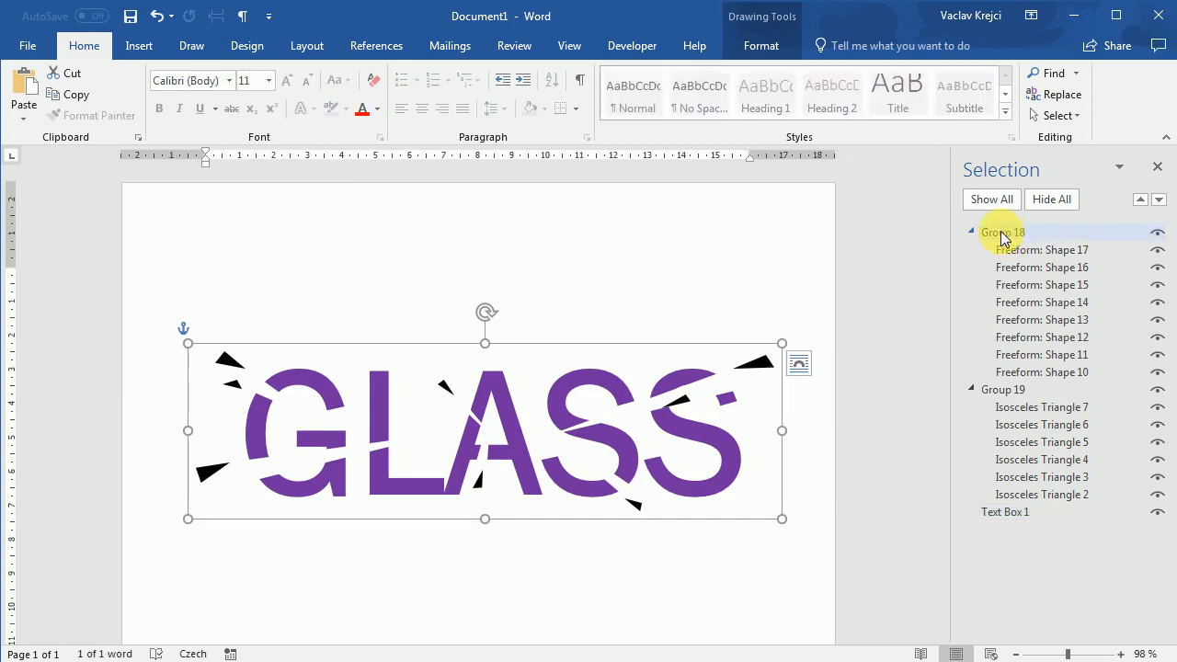
# Step: Rename Group 18 in the Selection pane to 'fragments'
pyautogui.doubleClick(1001, 232)
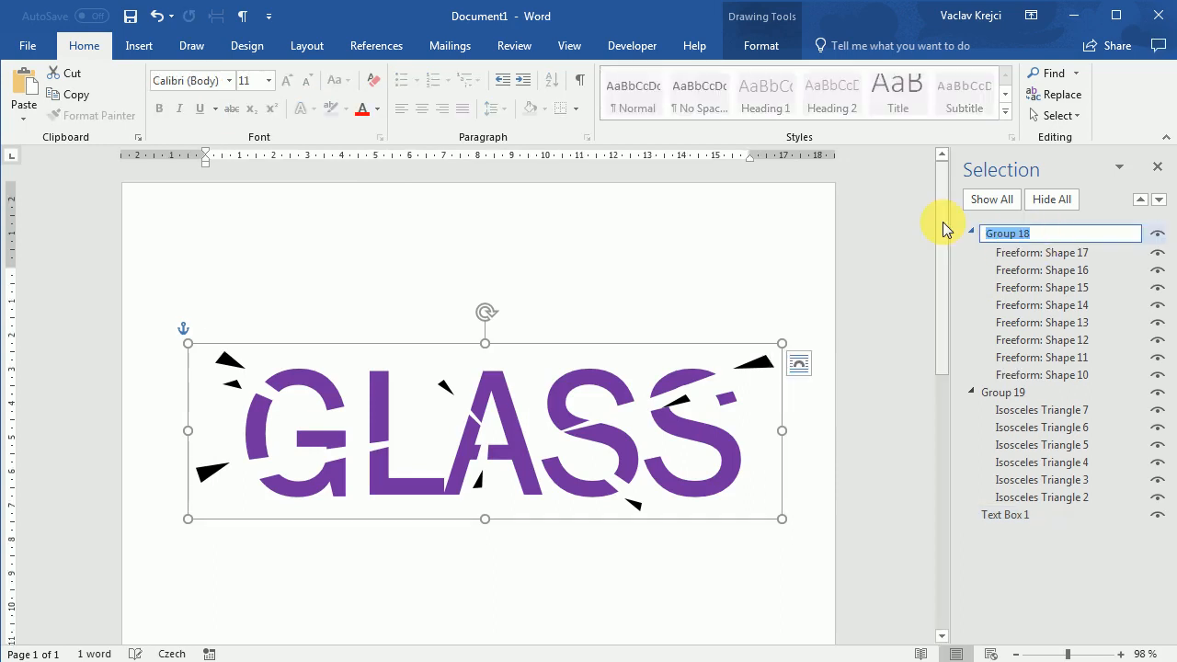
pyautogui.write('fragments')
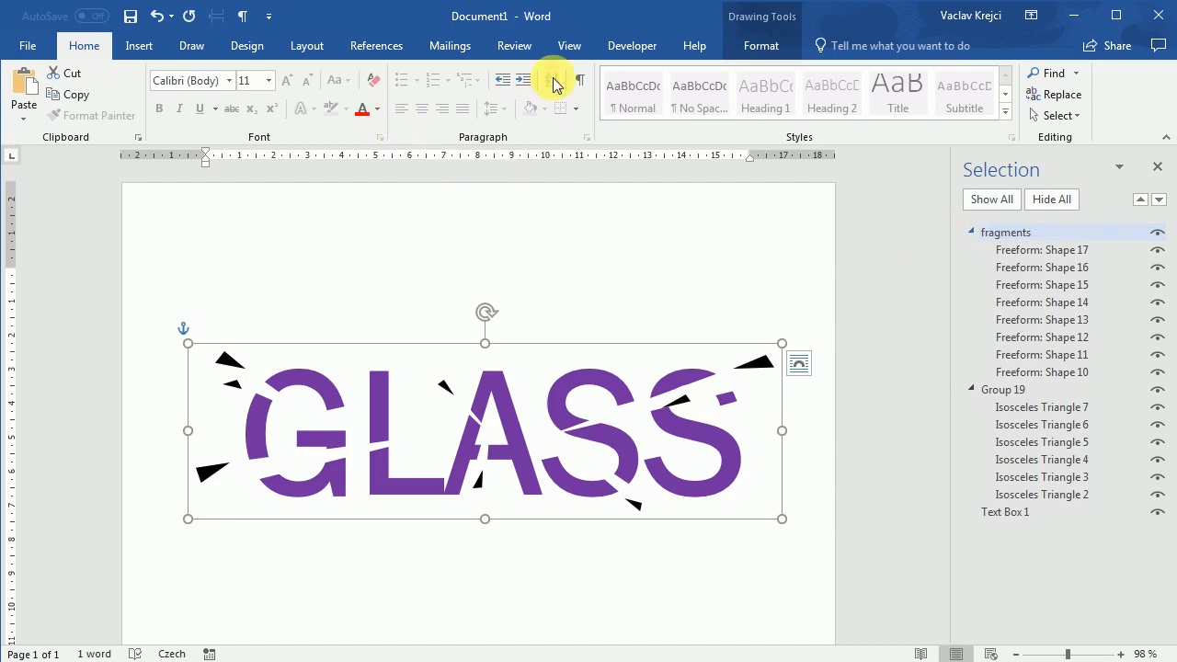
pyautogui.click(761, 45)
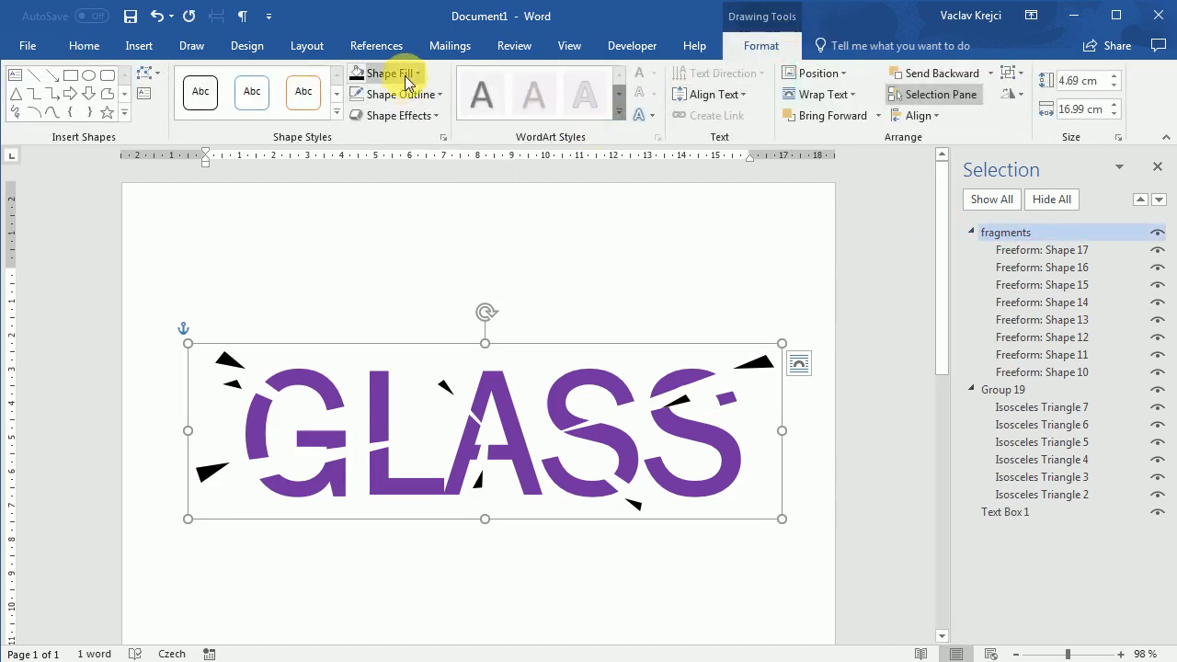
pyautogui.click(381, 74)
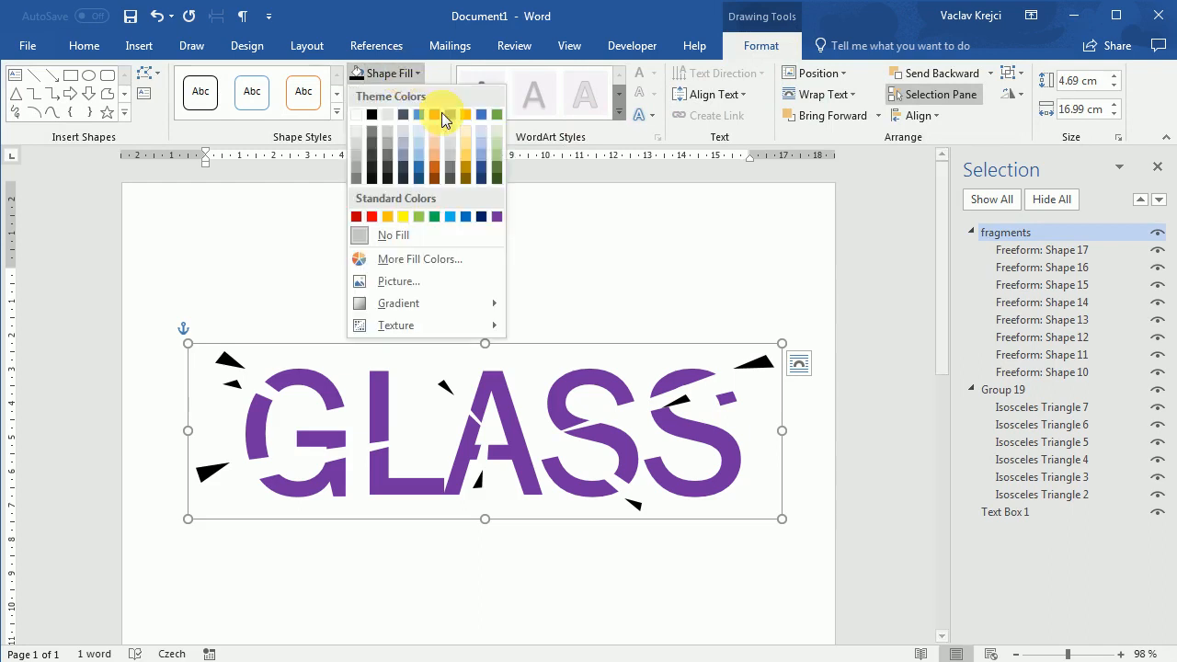